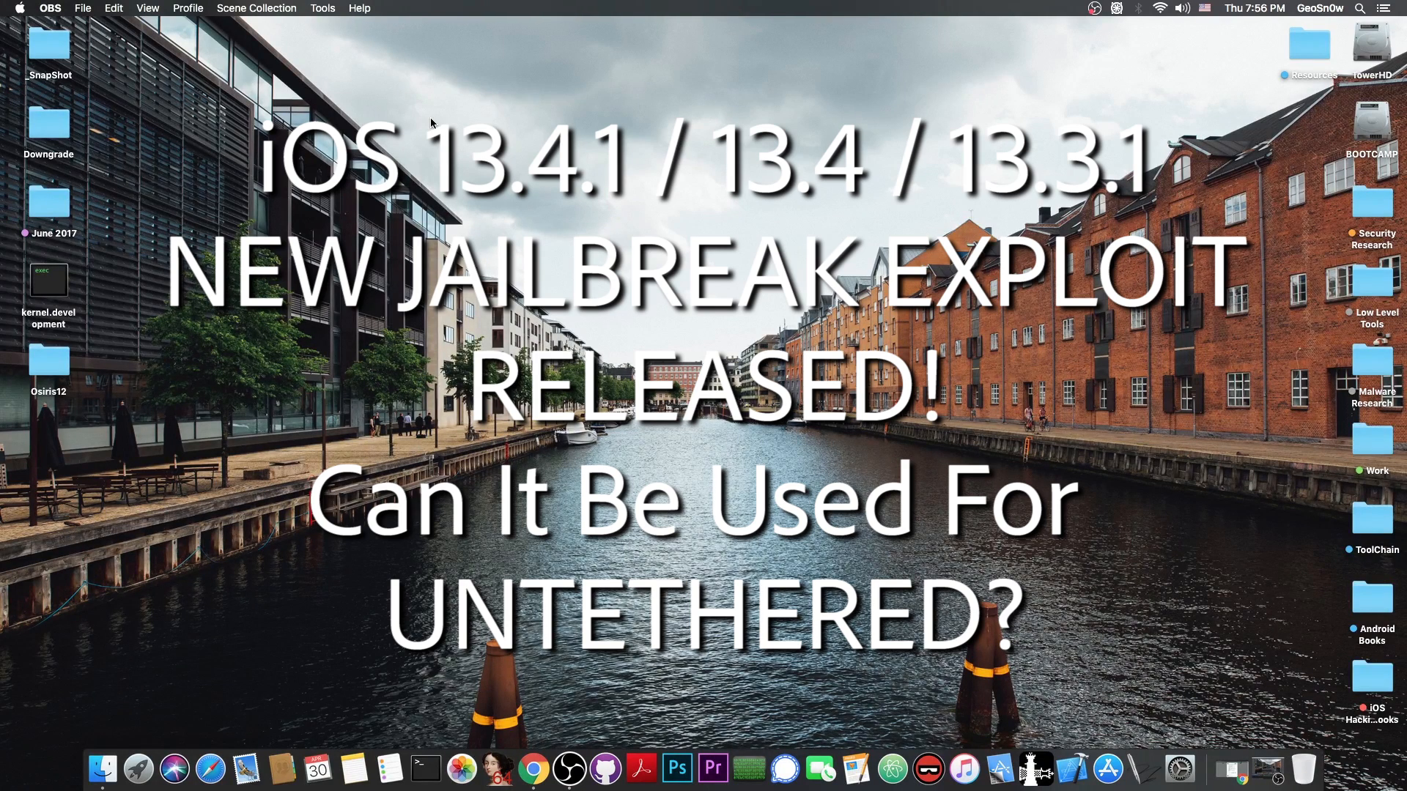
{"action": "mouse_move", "coordinate": [1205, 730]}
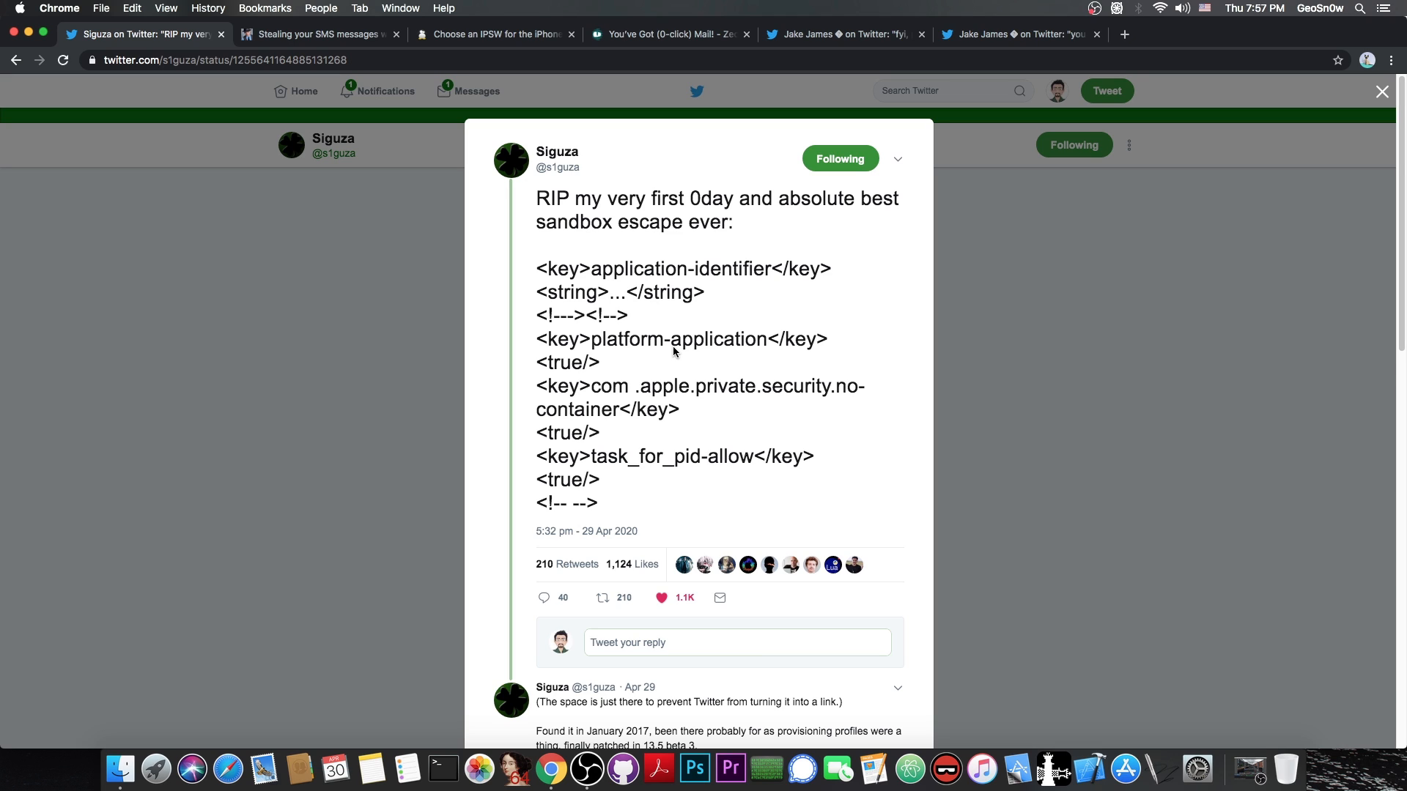
{"action": "mouse_move", "coordinate": [653, 290]}
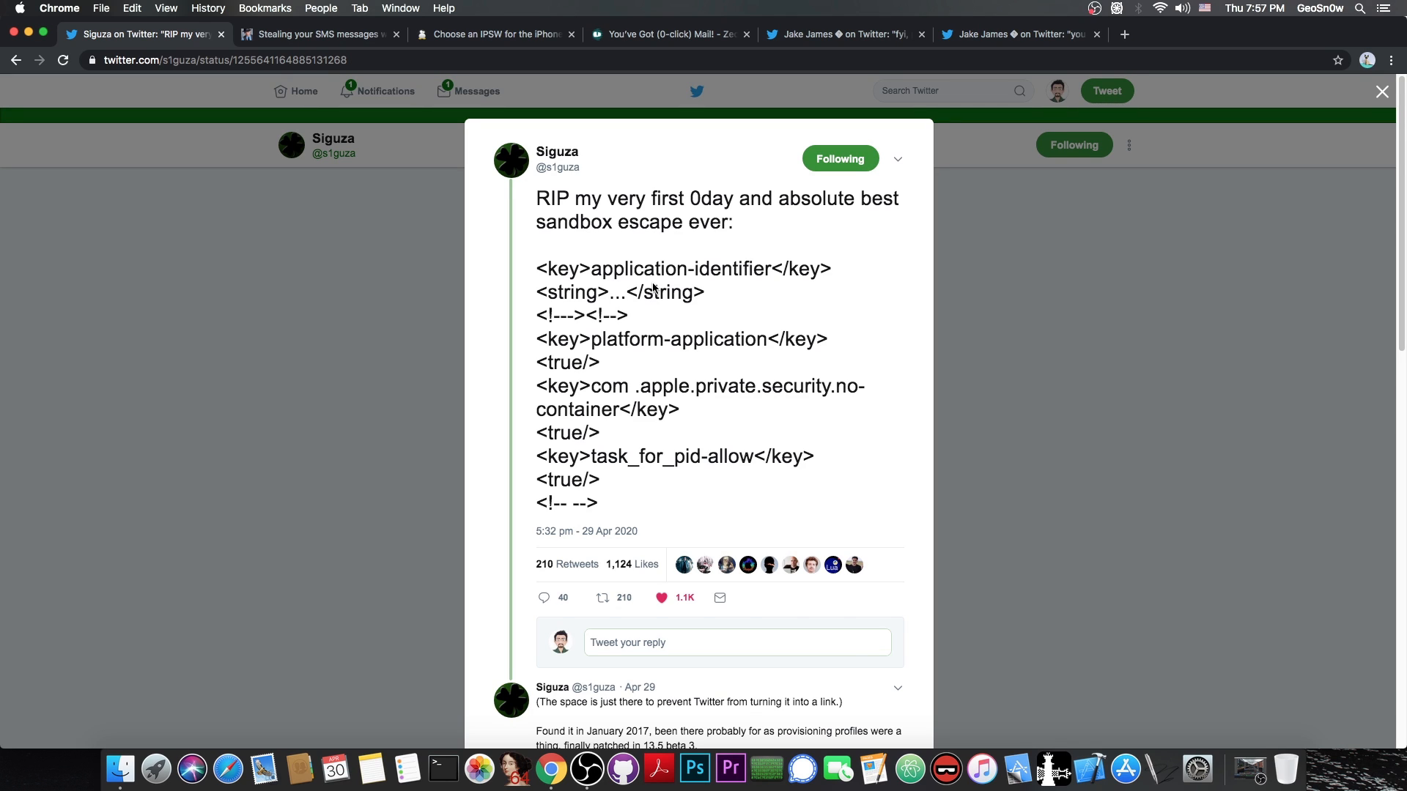
{"action": "mouse_move", "coordinate": [433, 73]}
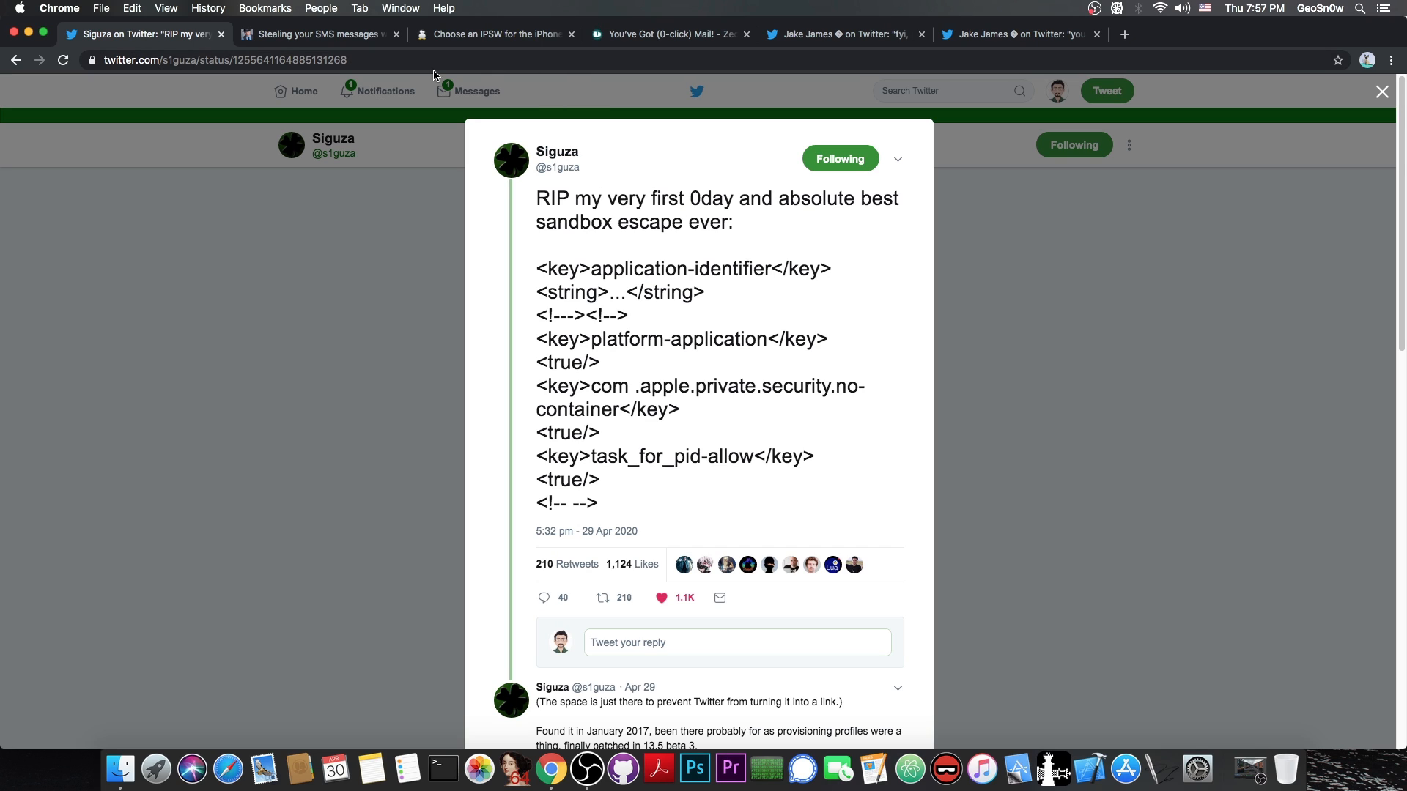
{"action": "mouse_move", "coordinate": [403, 66]}
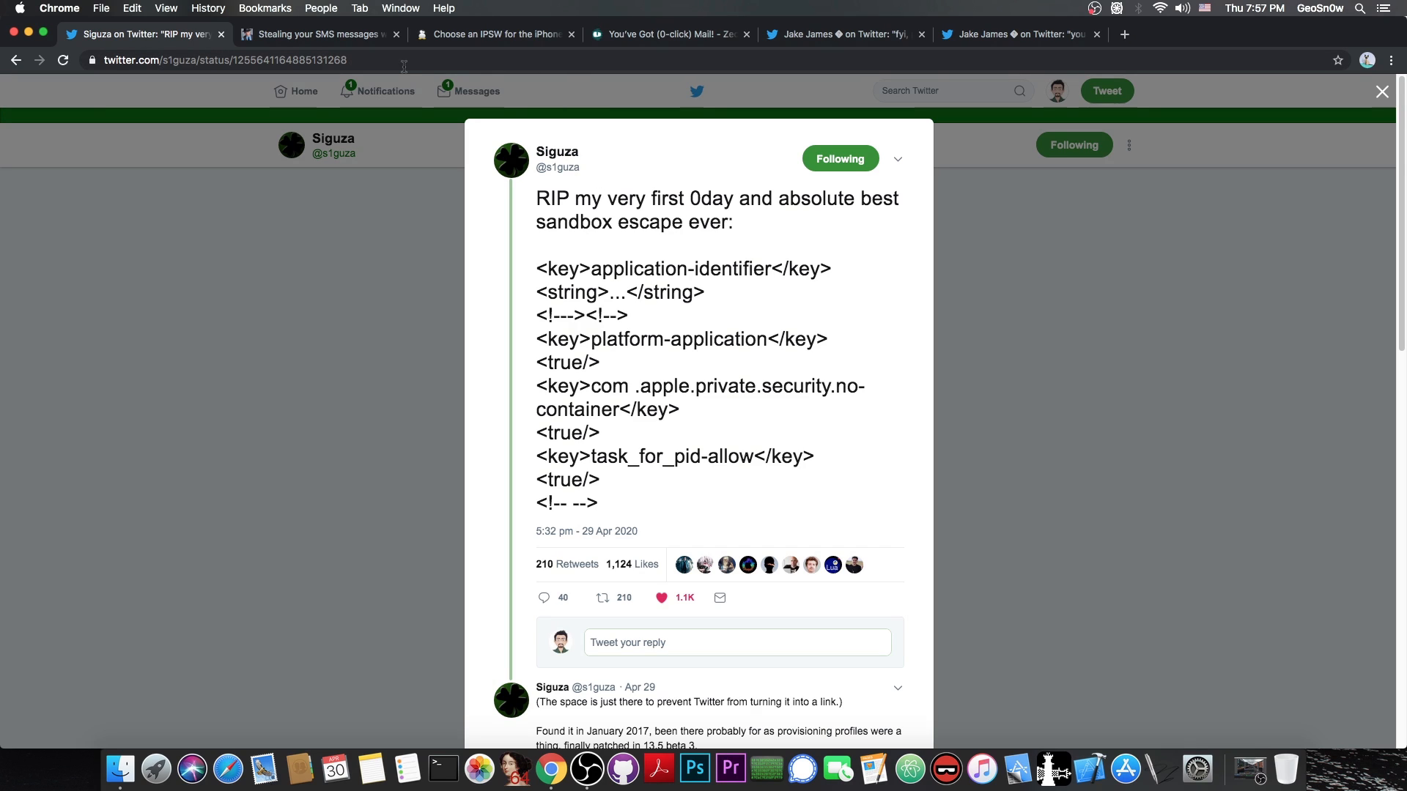
{"action": "mouse_move", "coordinate": [318, 35]}
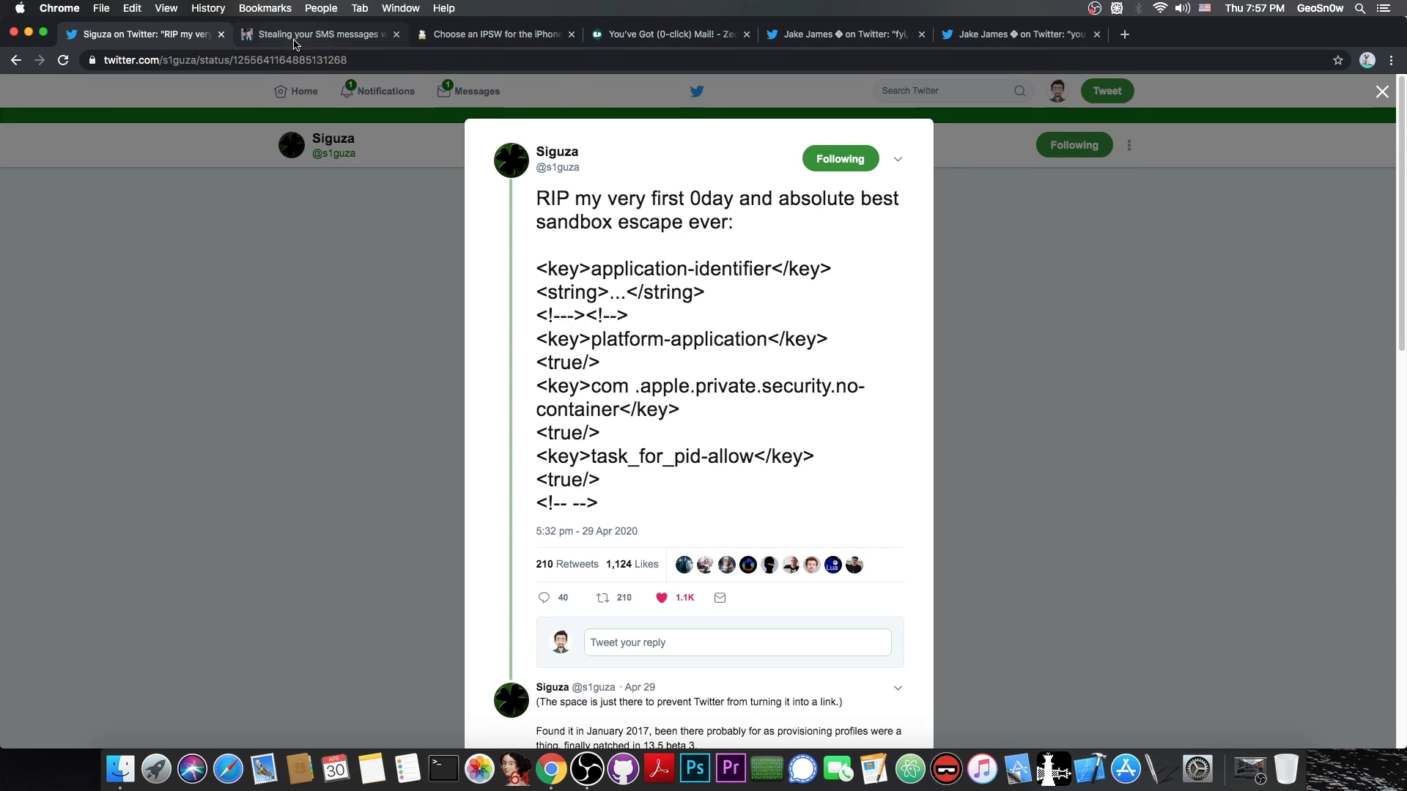
Switch to the 'Stealing your SMS messages' post and read to the iOS 13.5 beta3 patch note
{"action": "left_click", "coordinate": [319, 34]}
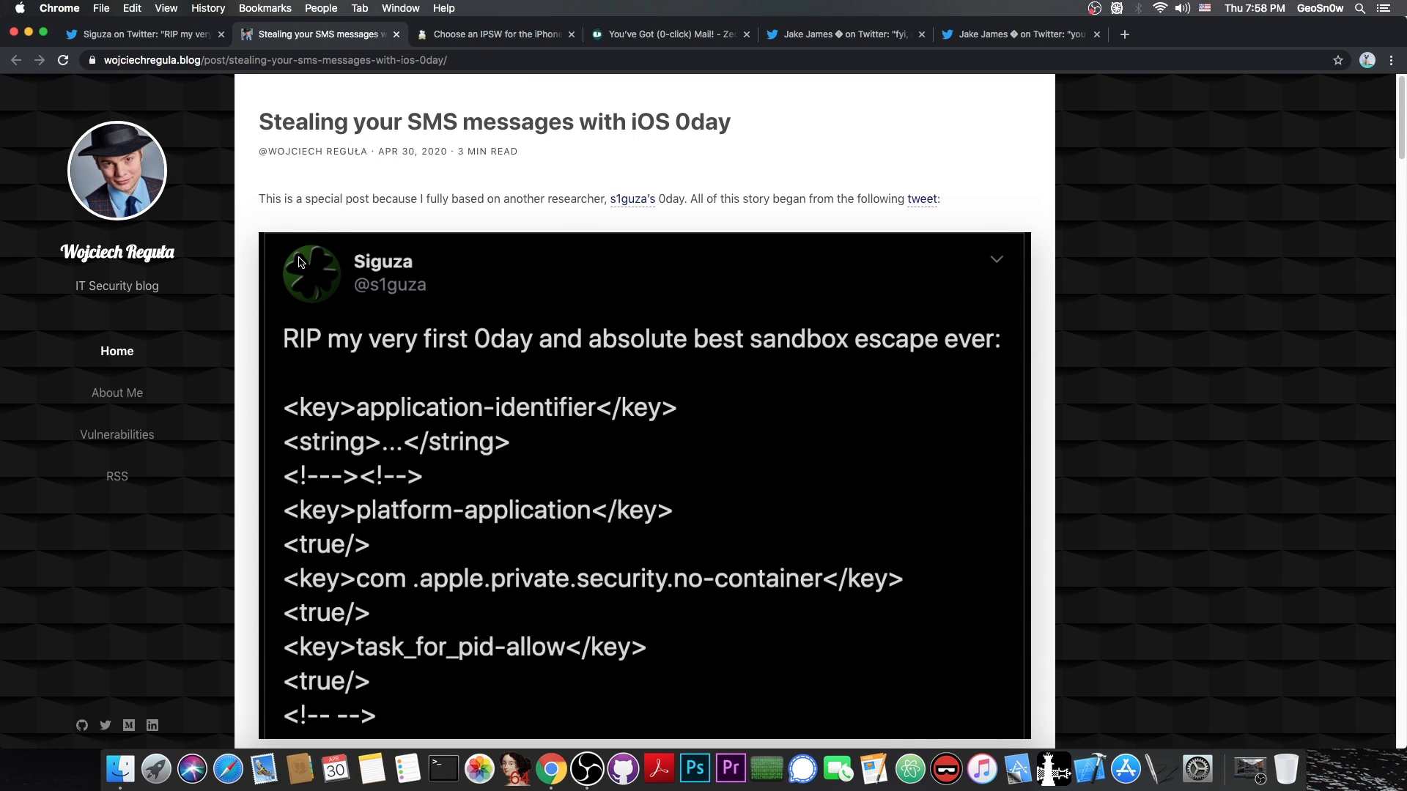
{"action": "mouse_move", "coordinate": [389, 266]}
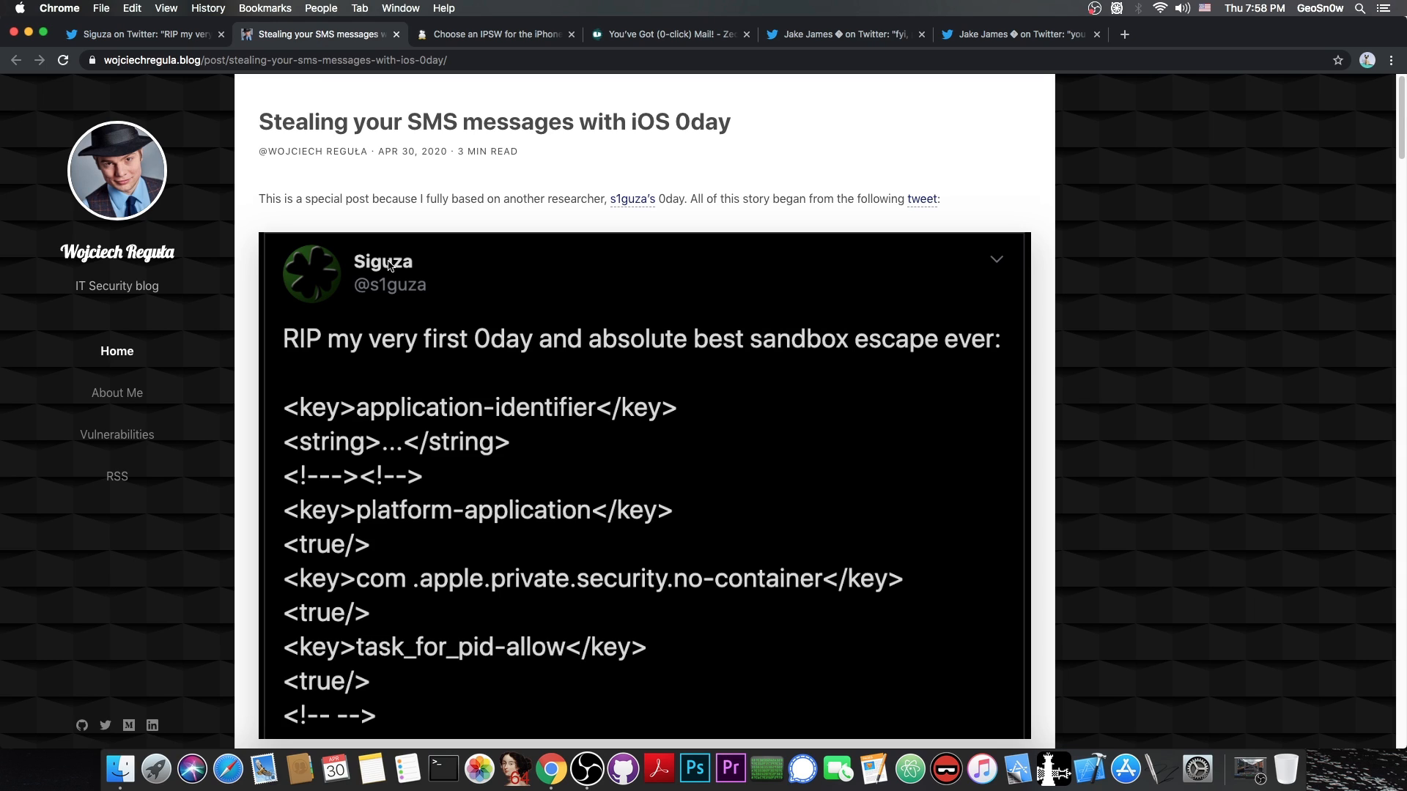
{"action": "mouse_move", "coordinate": [372, 249]}
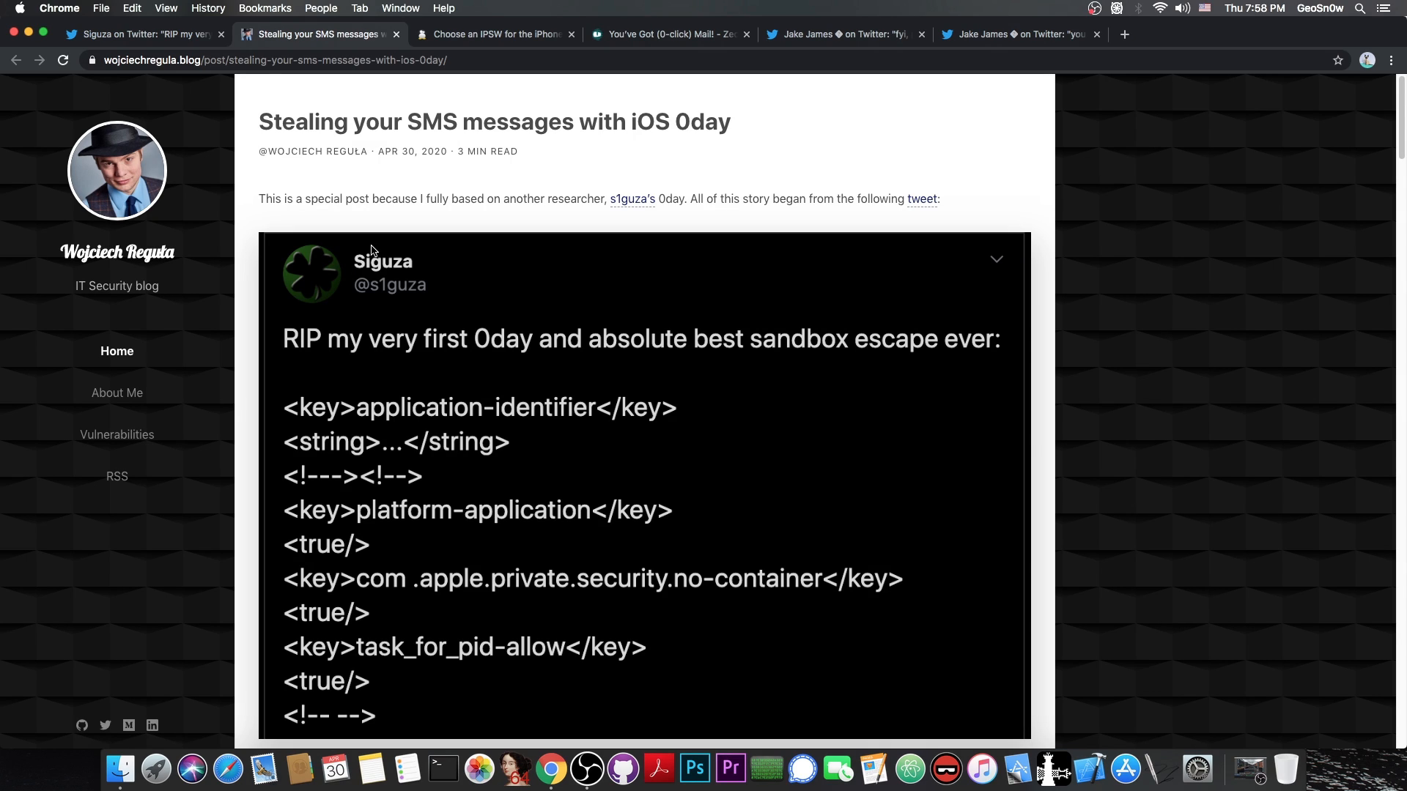
{"action": "scroll", "scroll_direction": "down", "scroll_amount": 3}
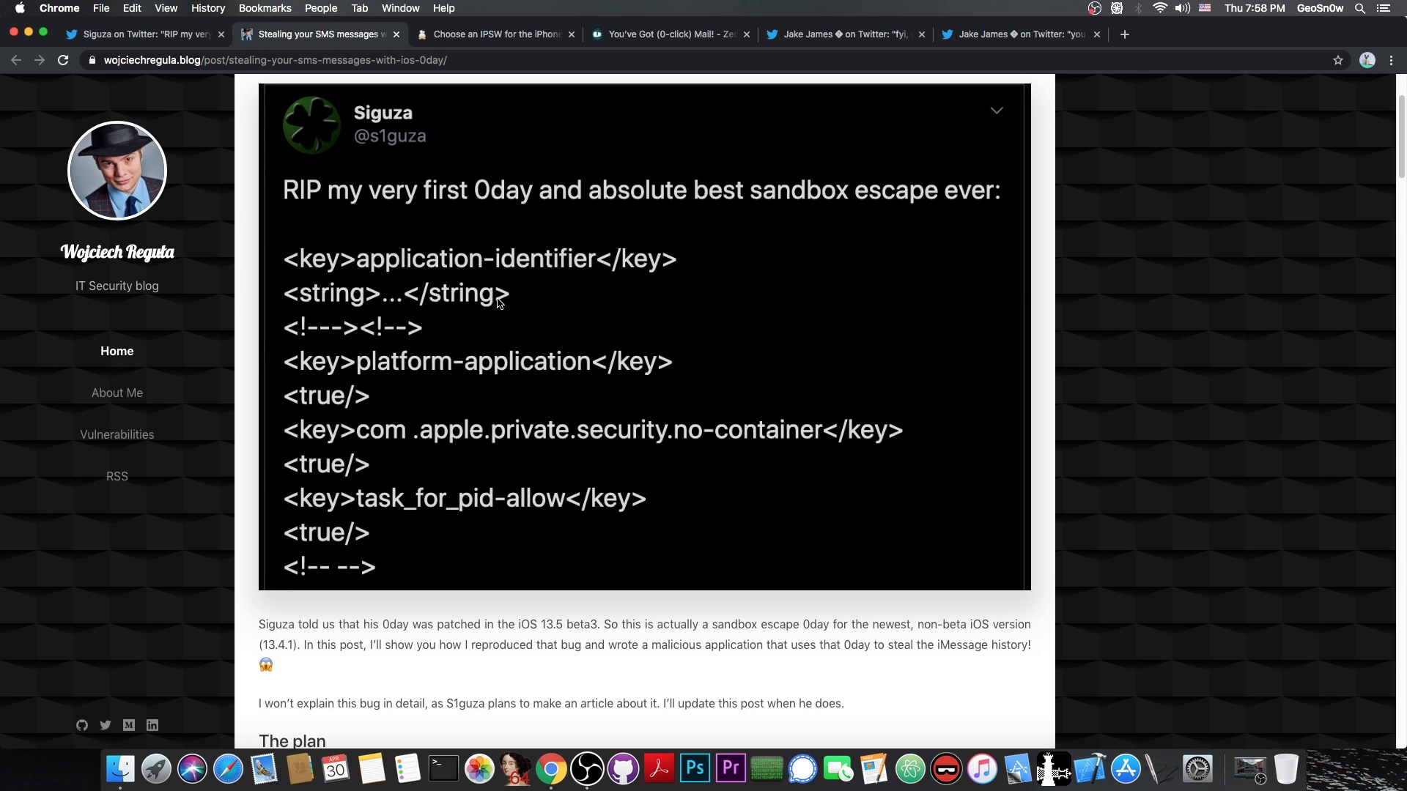
Scroll past 'The plan' to the Swift code that sends sms.db to a server
{"action": "scroll", "scroll_direction": "down", "scroll_amount": 3}
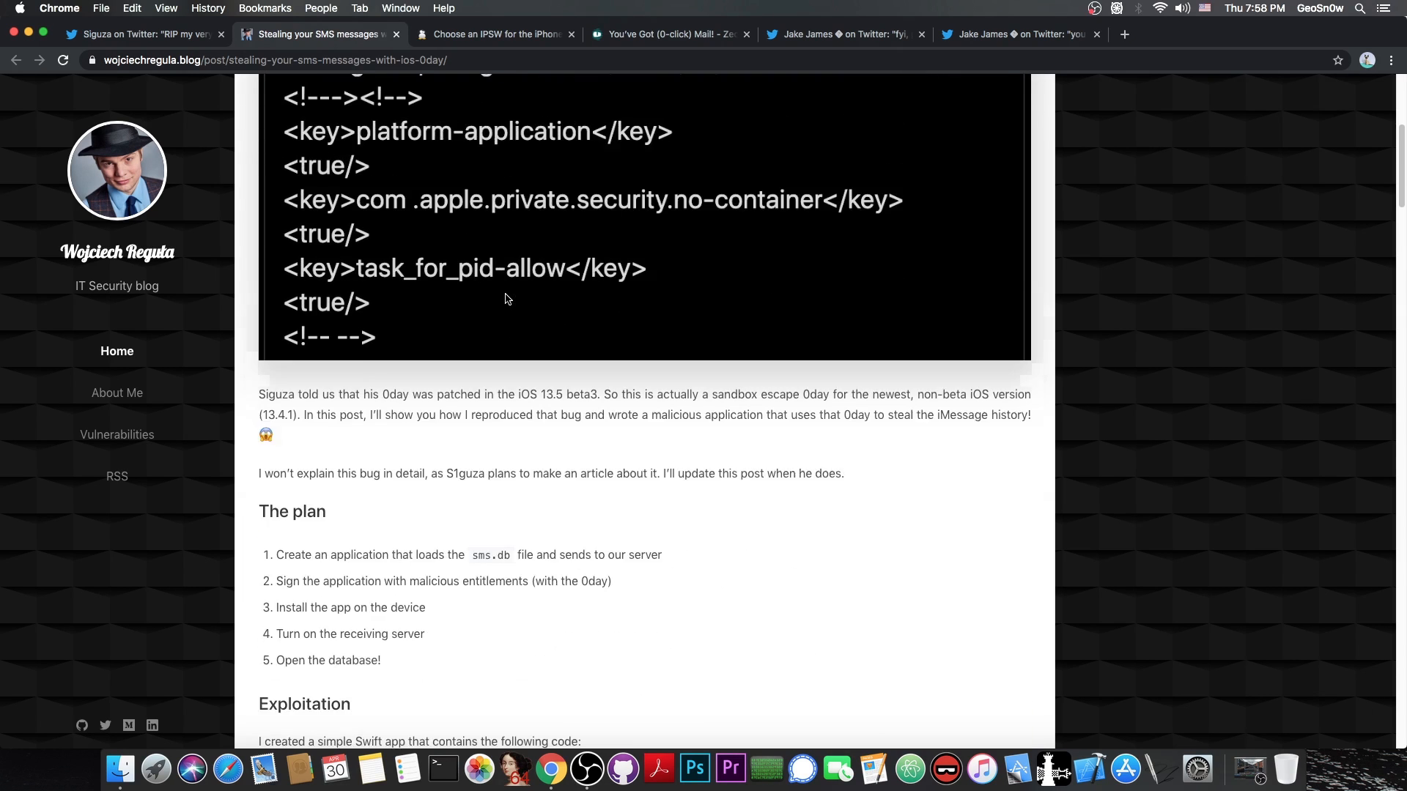
{"action": "scroll", "scroll_direction": "down", "scroll_amount": 3}
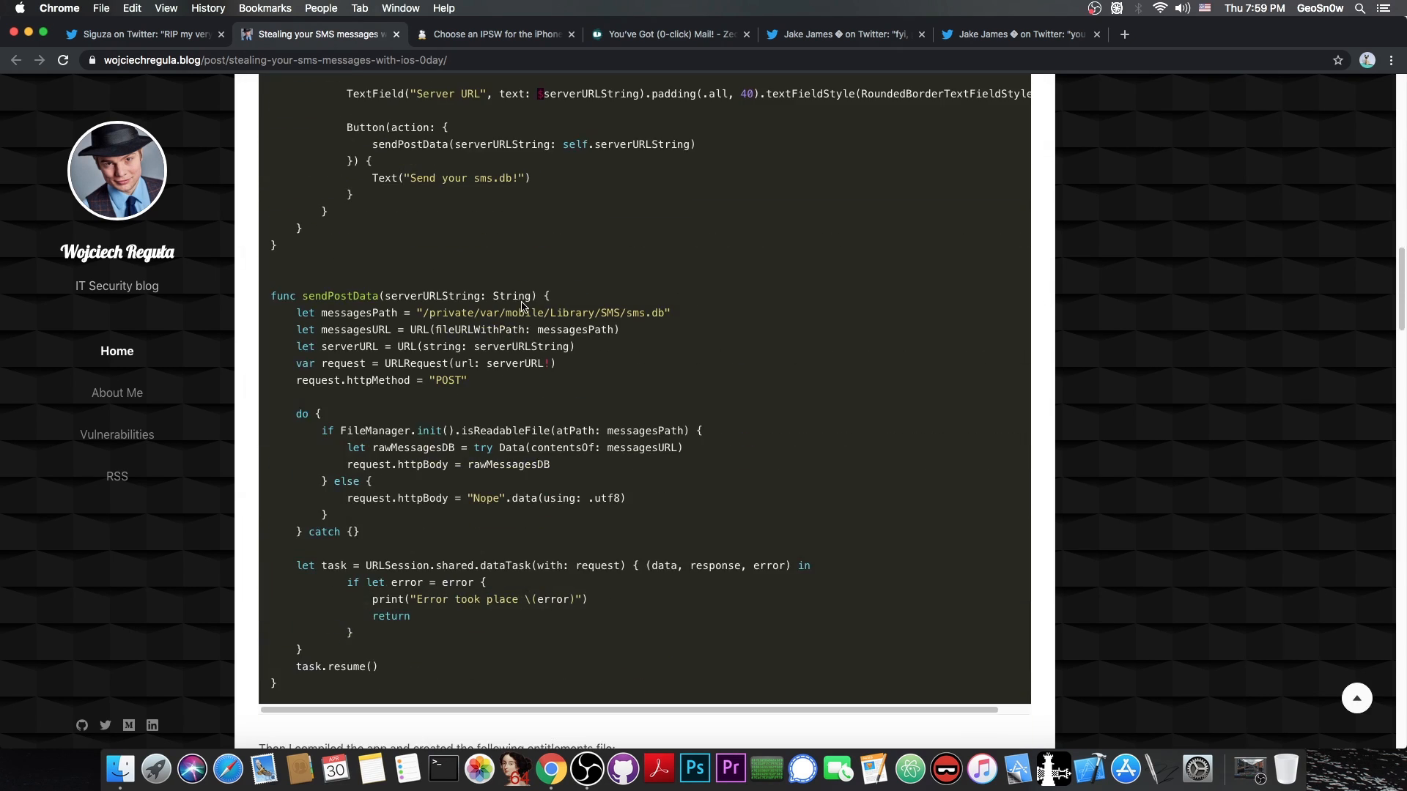
{"action": "scroll", "scroll_direction": "up", "scroll_amount": 3}
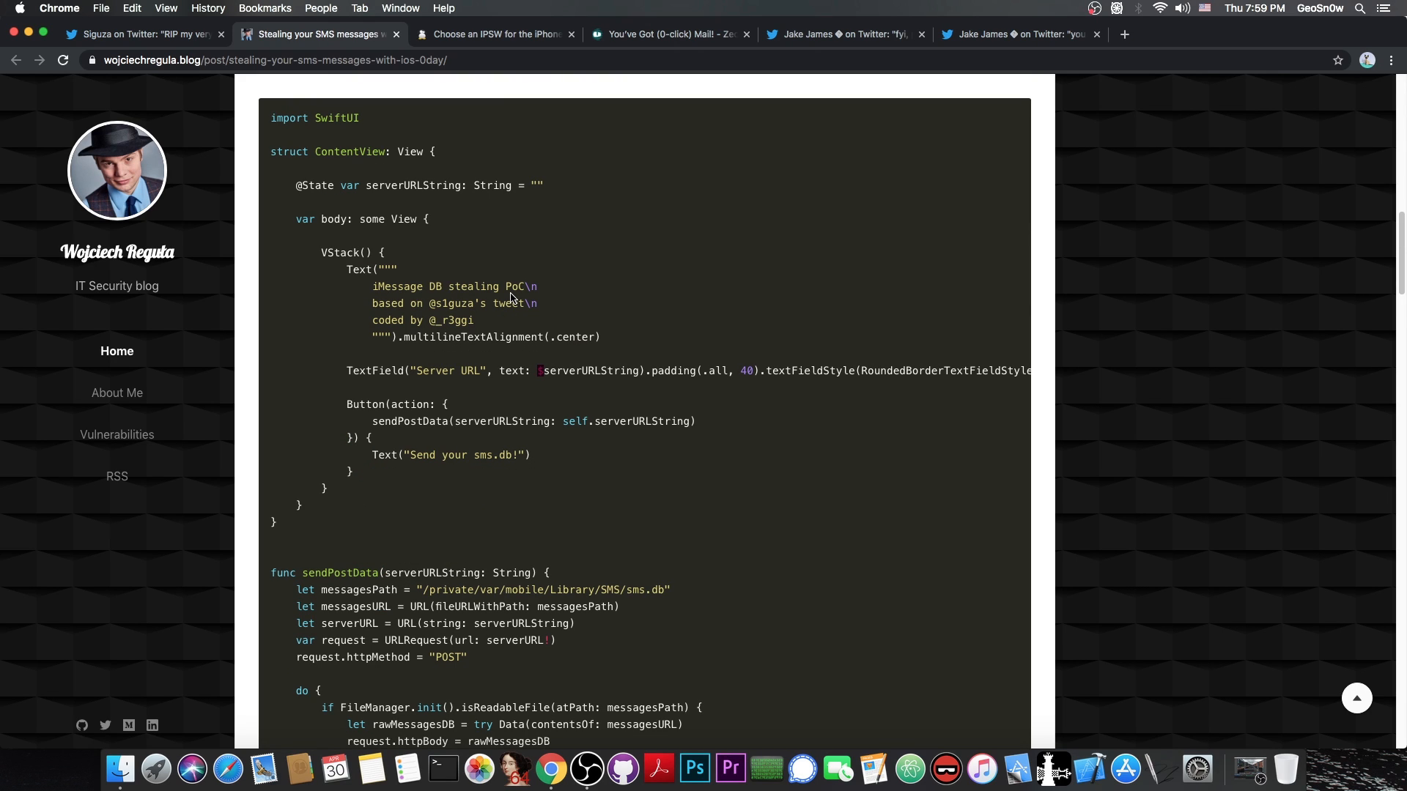
{"action": "mouse_move", "coordinate": [481, 281]}
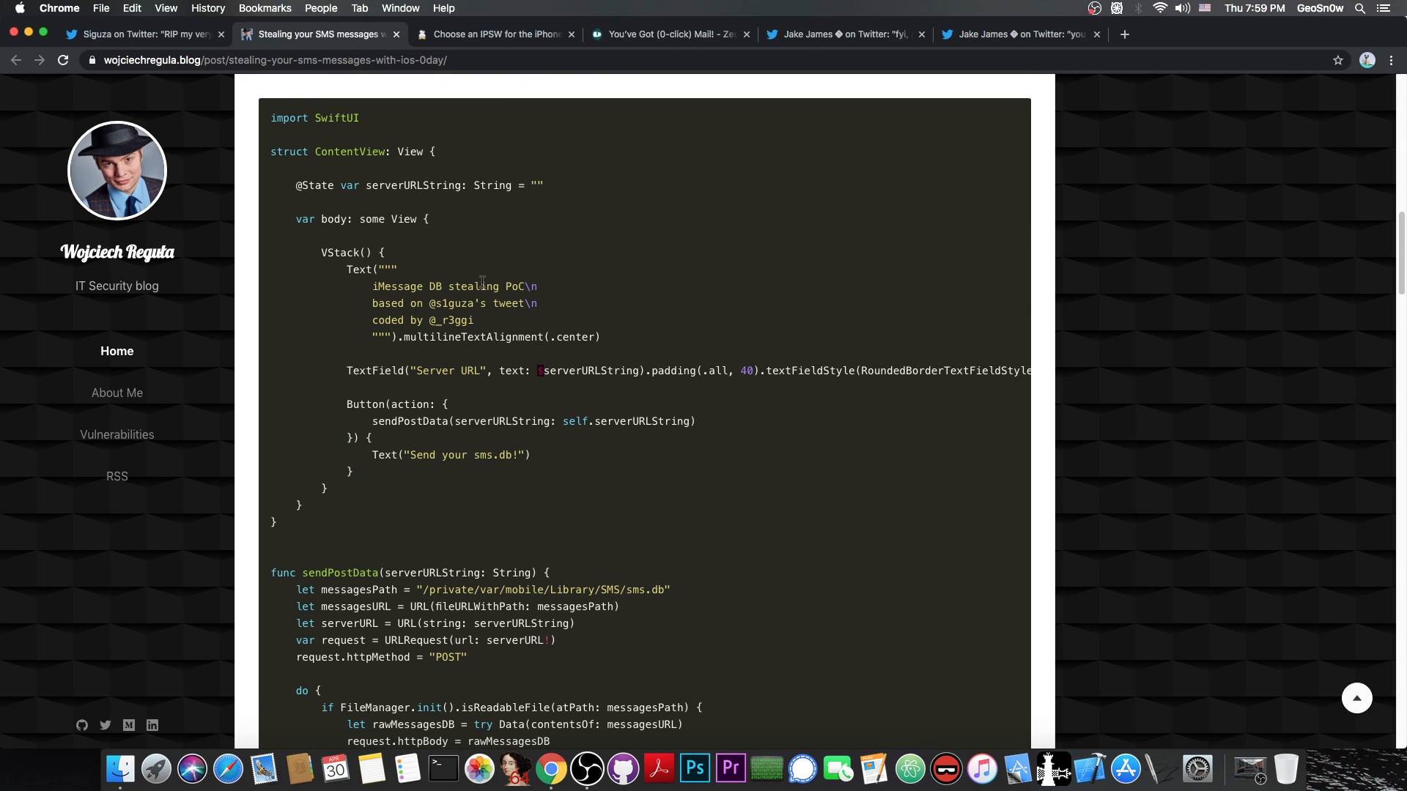
{"action": "scroll", "scroll_direction": "down", "scroll_amount": 3}
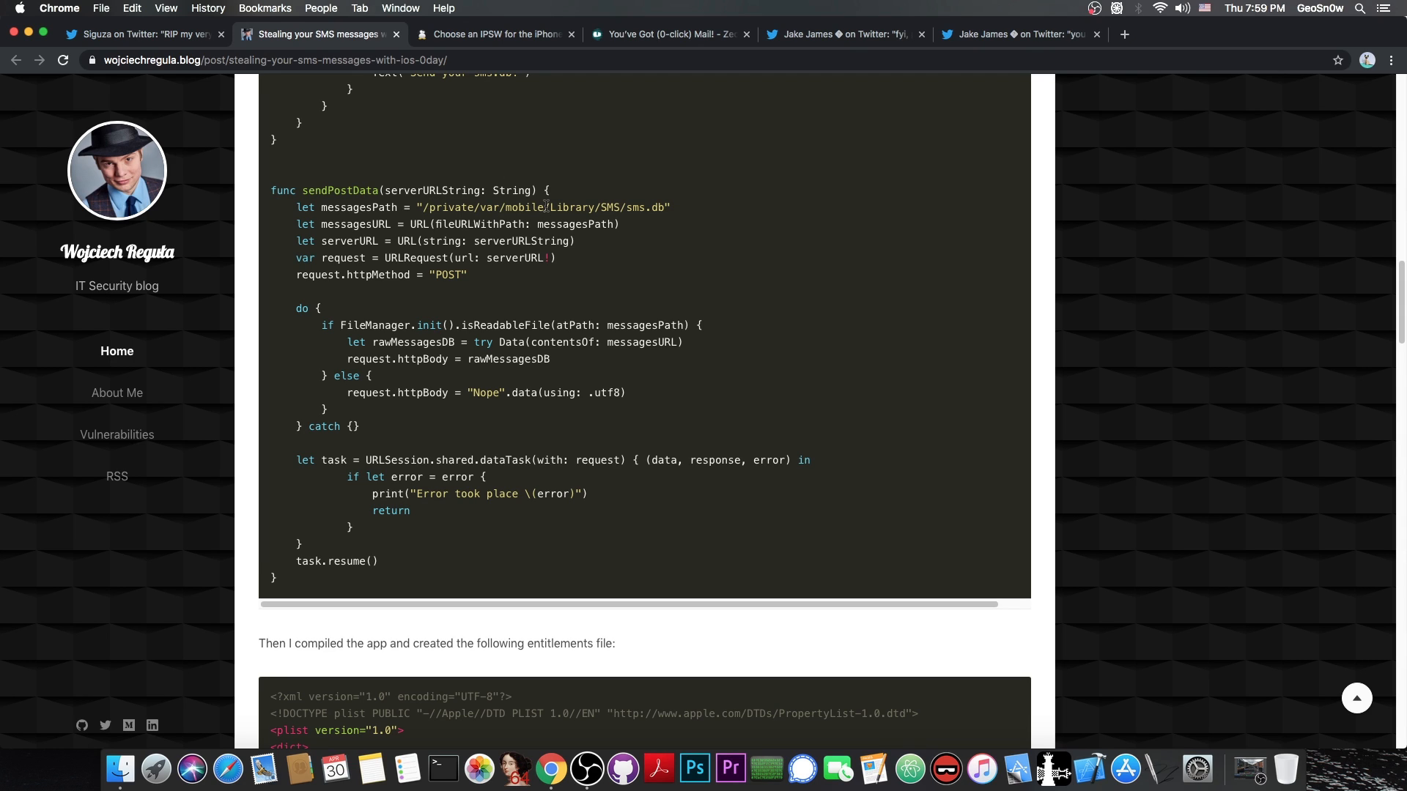
{"action": "mouse_move", "coordinate": [648, 223]}
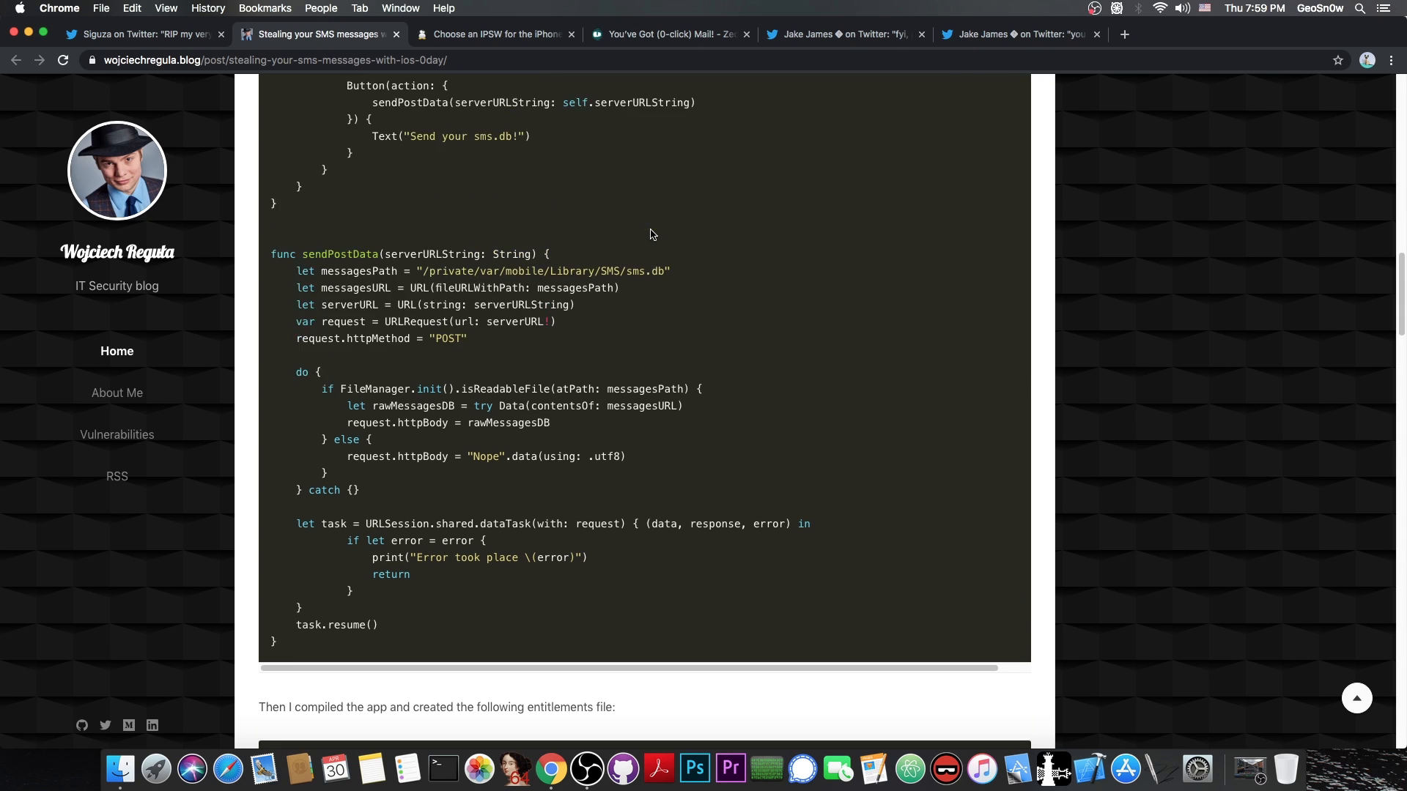
Check the post's entitlements XML against Siguza's tweet and return to the codesign command
{"action": "scroll", "scroll_direction": "down", "scroll_amount": 3}
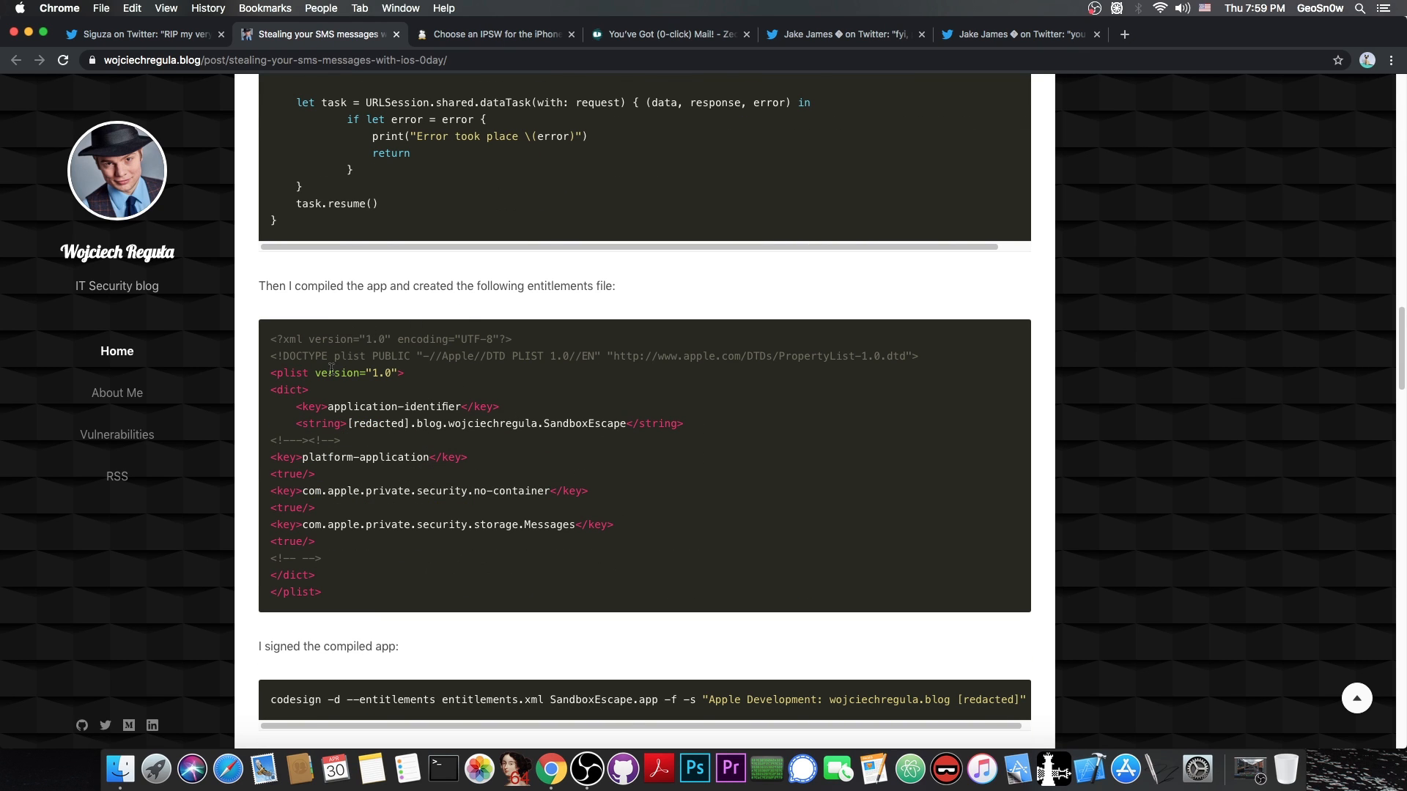
{"action": "mouse_move", "coordinate": [460, 404]}
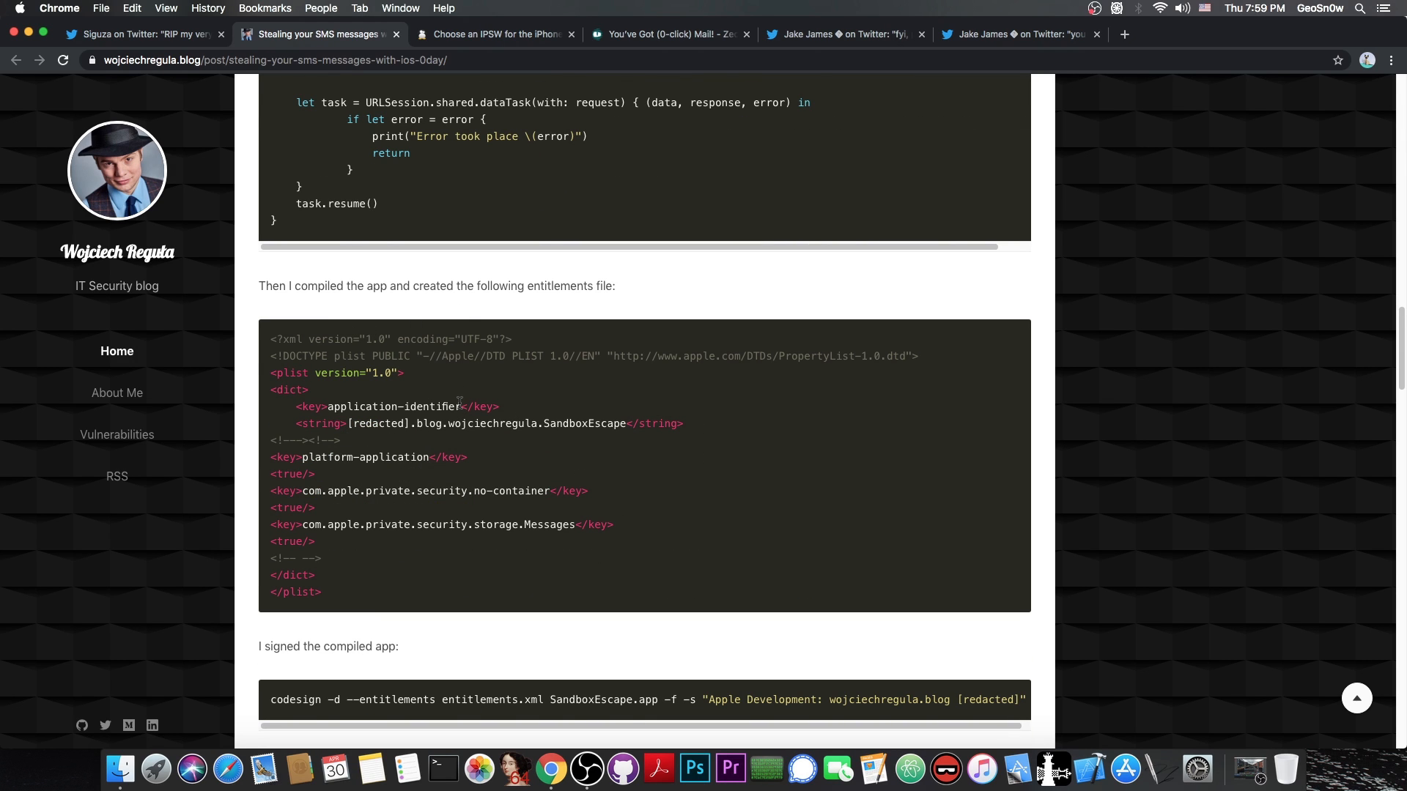
{"action": "left_click", "coordinate": [139, 34]}
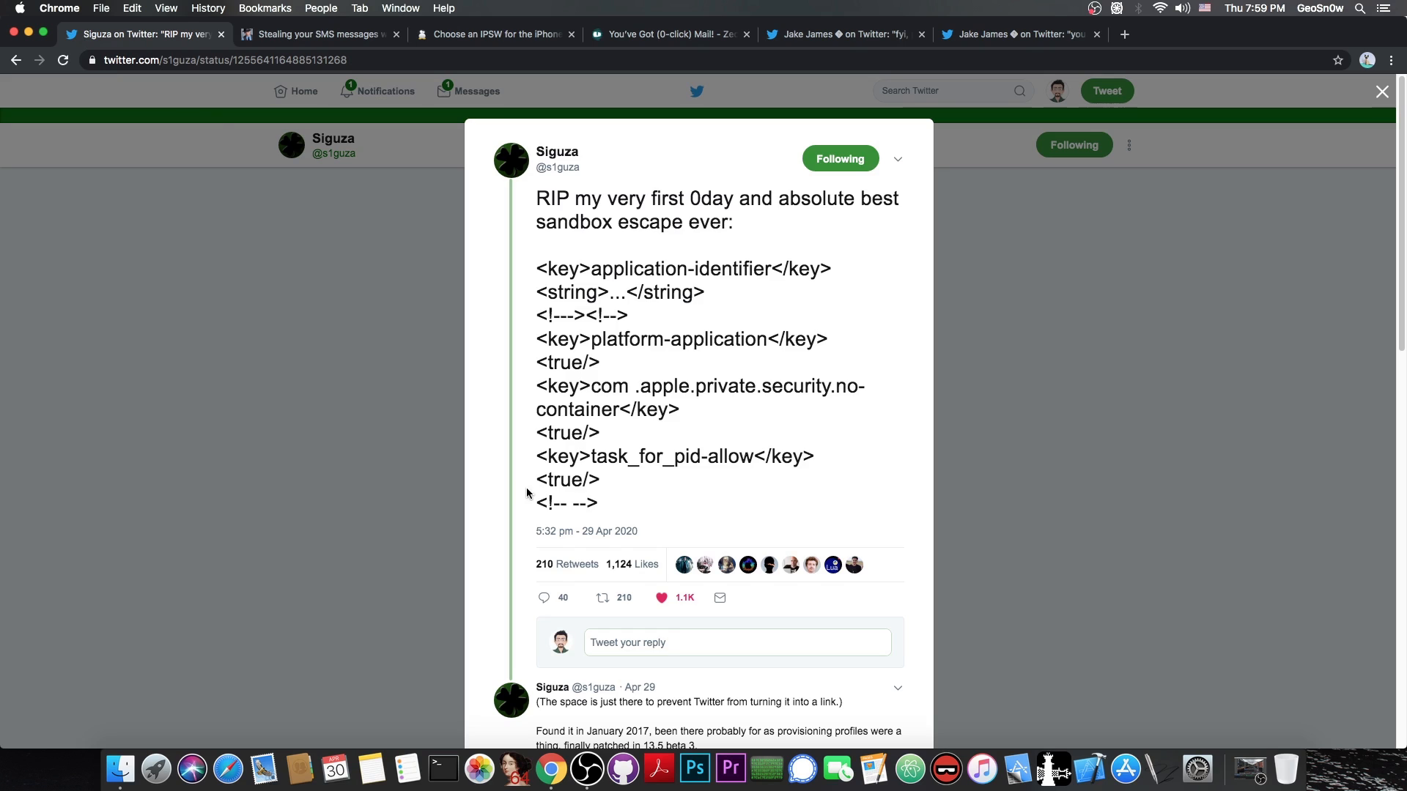
{"action": "left_click", "coordinate": [316, 34]}
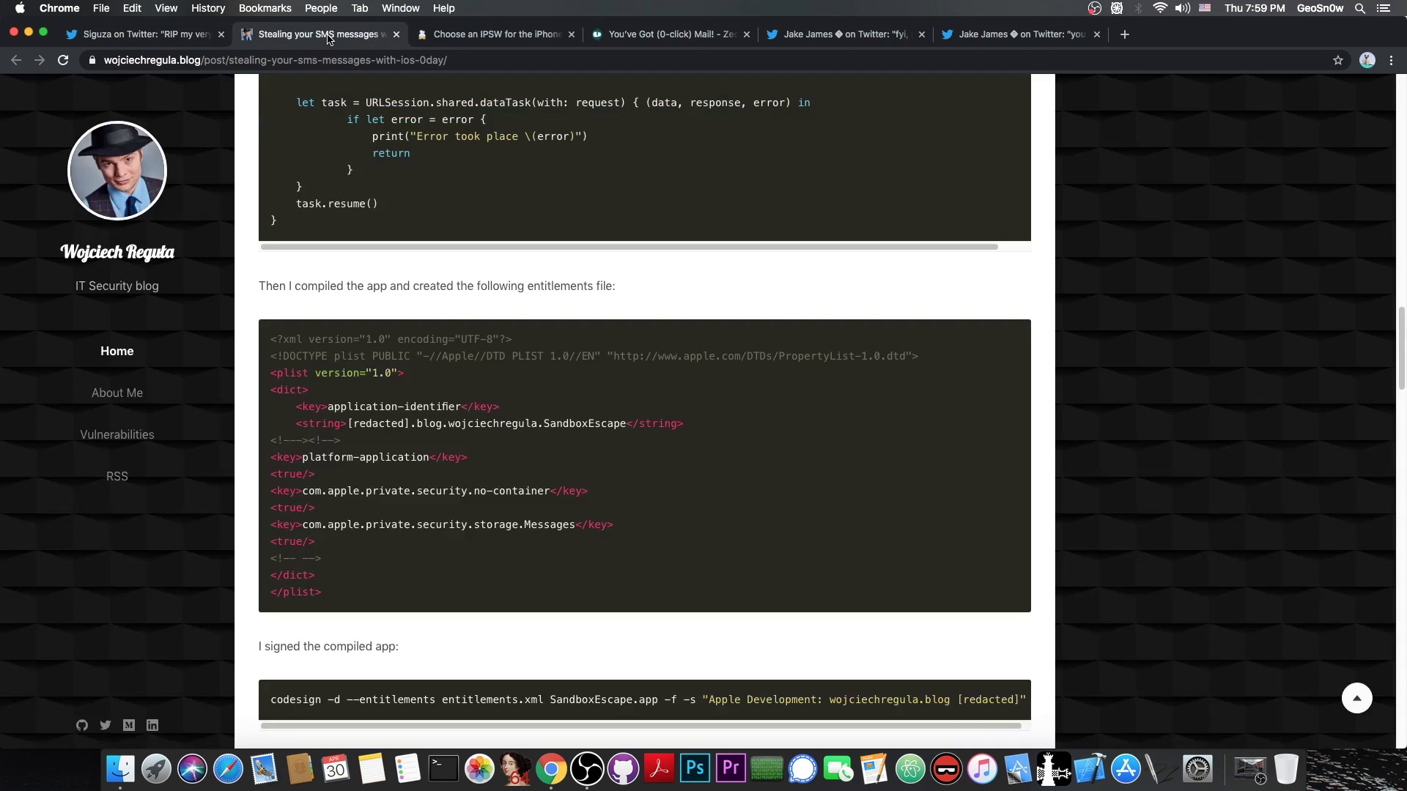
{"action": "mouse_move", "coordinate": [422, 139]}
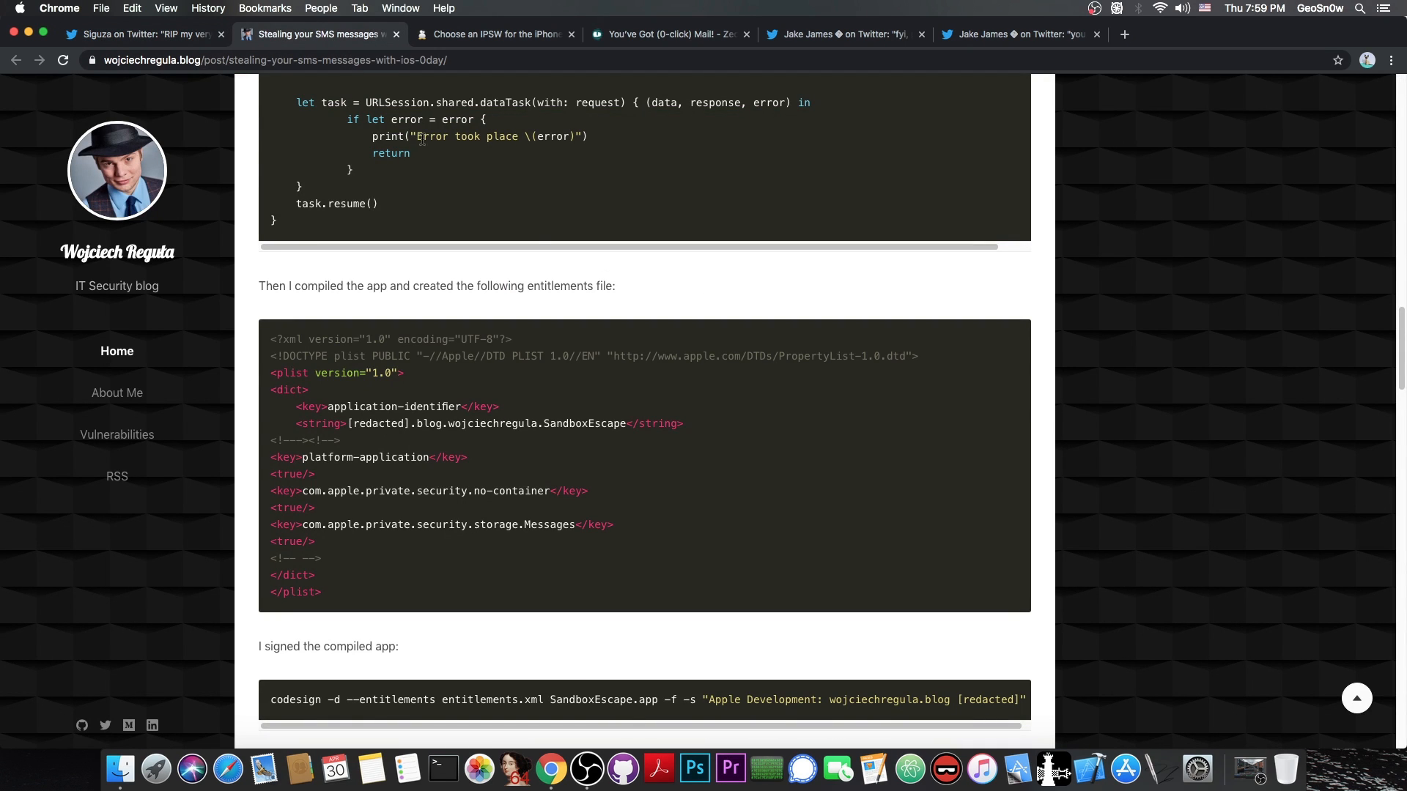
Reach the DB Browser screenshot of stolen messages, then reopen Siguza's sandbox-escape tweet
{"action": "scroll", "scroll_direction": "down", "scroll_amount": 3}
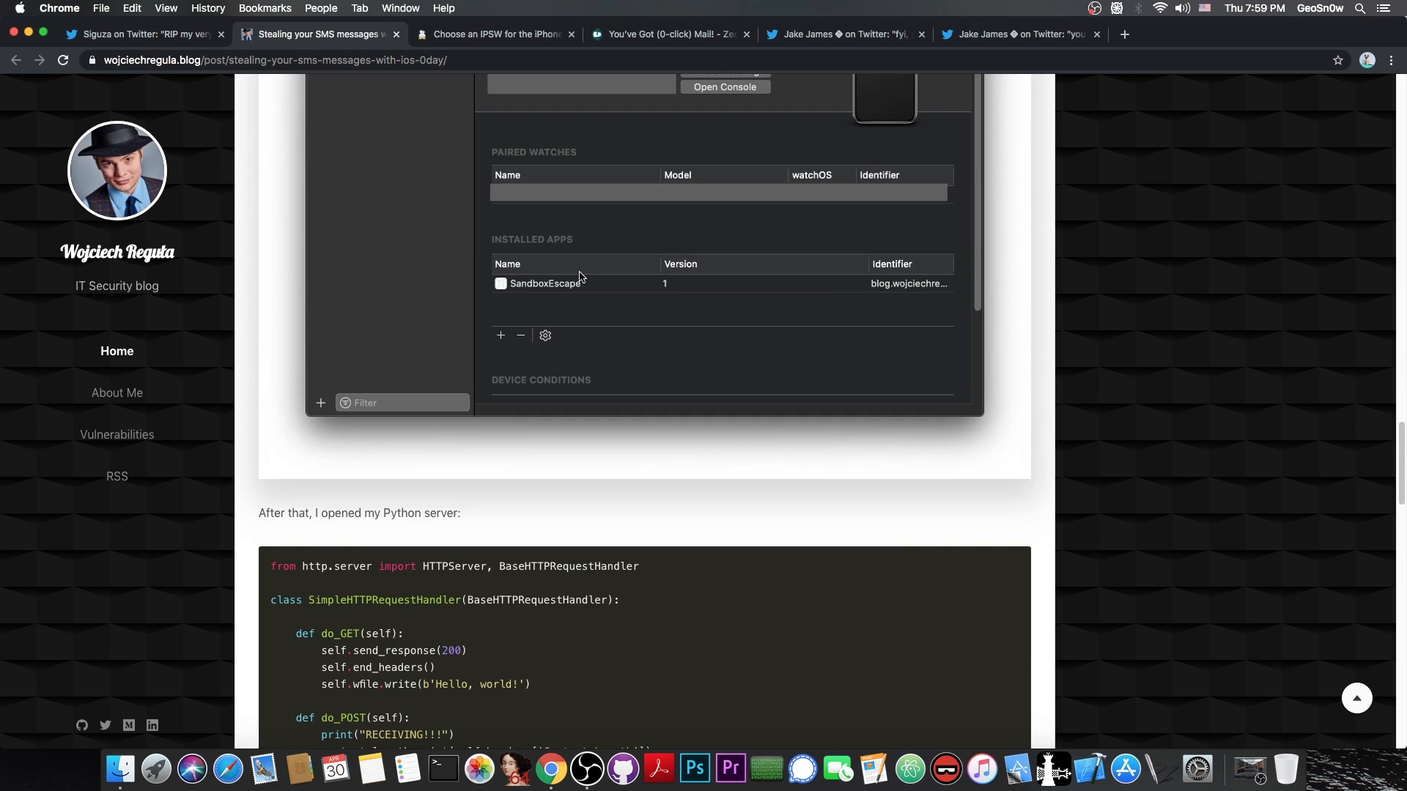
{"action": "scroll", "scroll_direction": "down", "scroll_amount": 3}
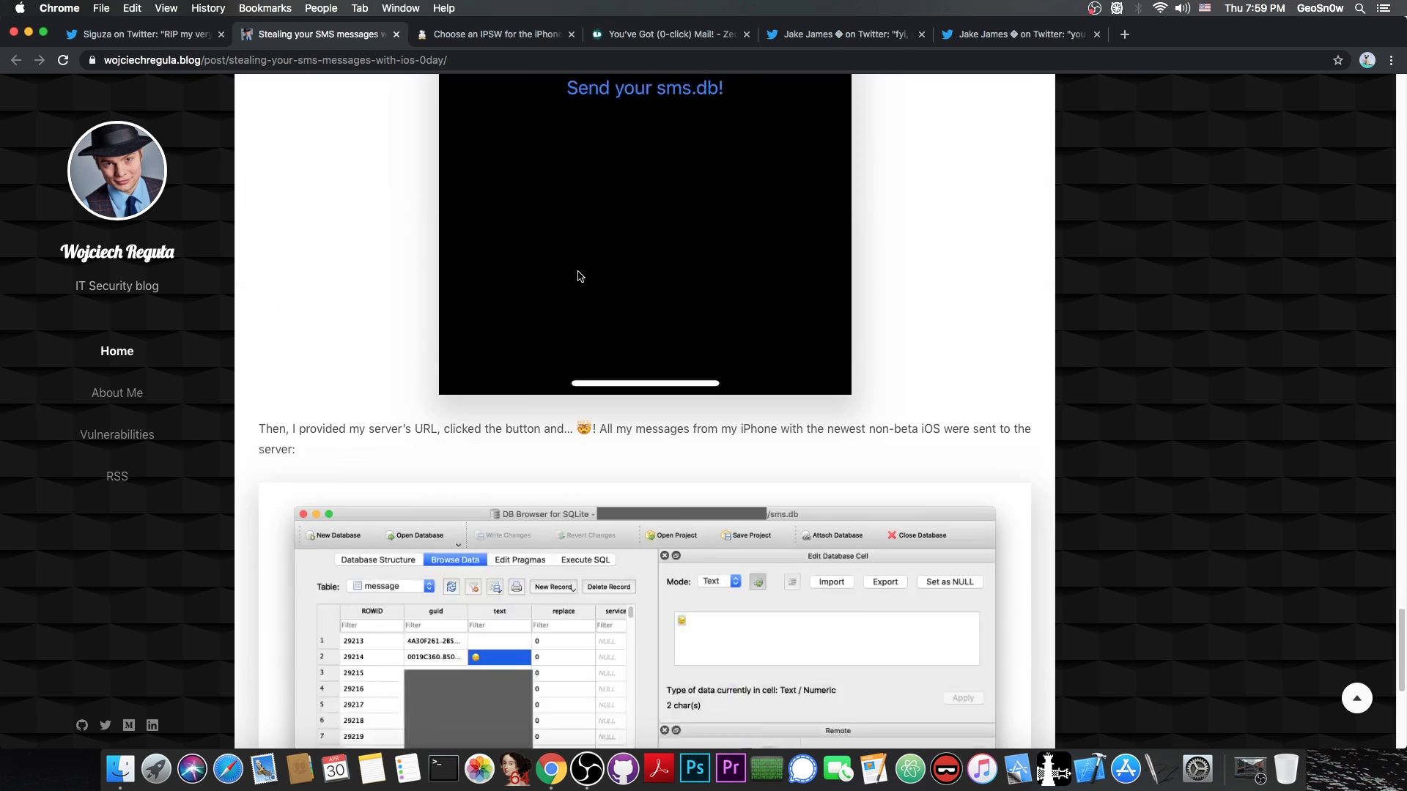
{"action": "scroll", "scroll_direction": "down", "scroll_amount": 3}
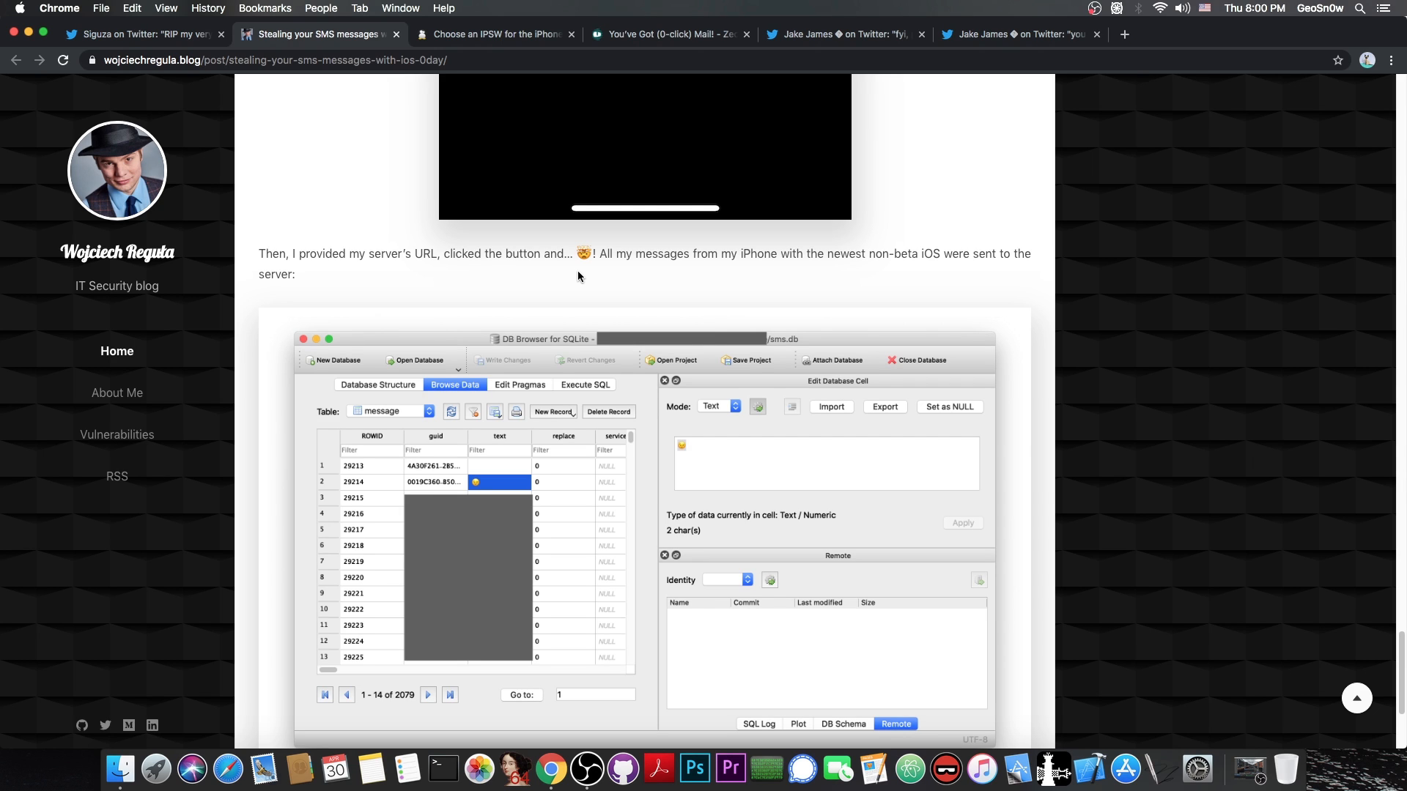
{"action": "left_click", "coordinate": [144, 34]}
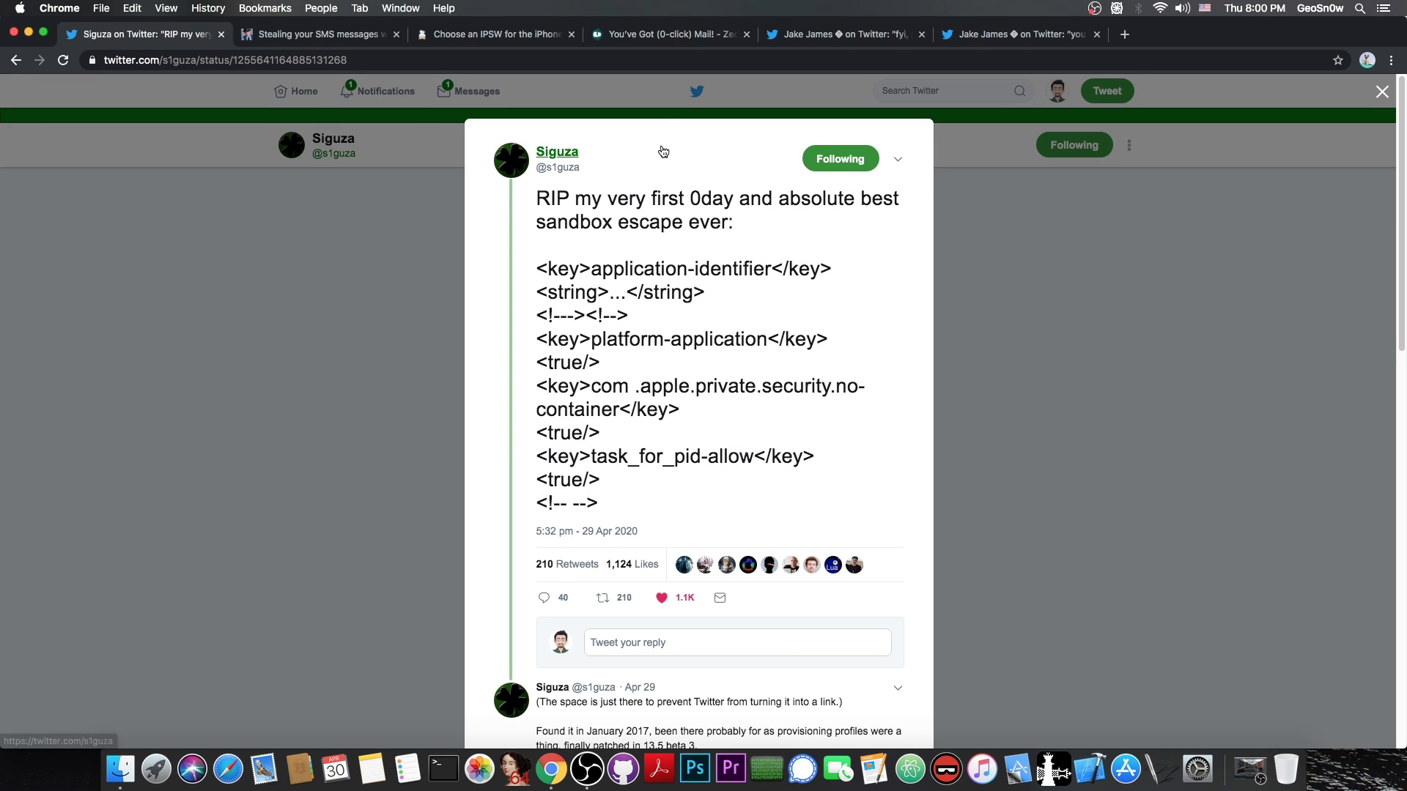
{"action": "left_click", "coordinate": [668, 34]}
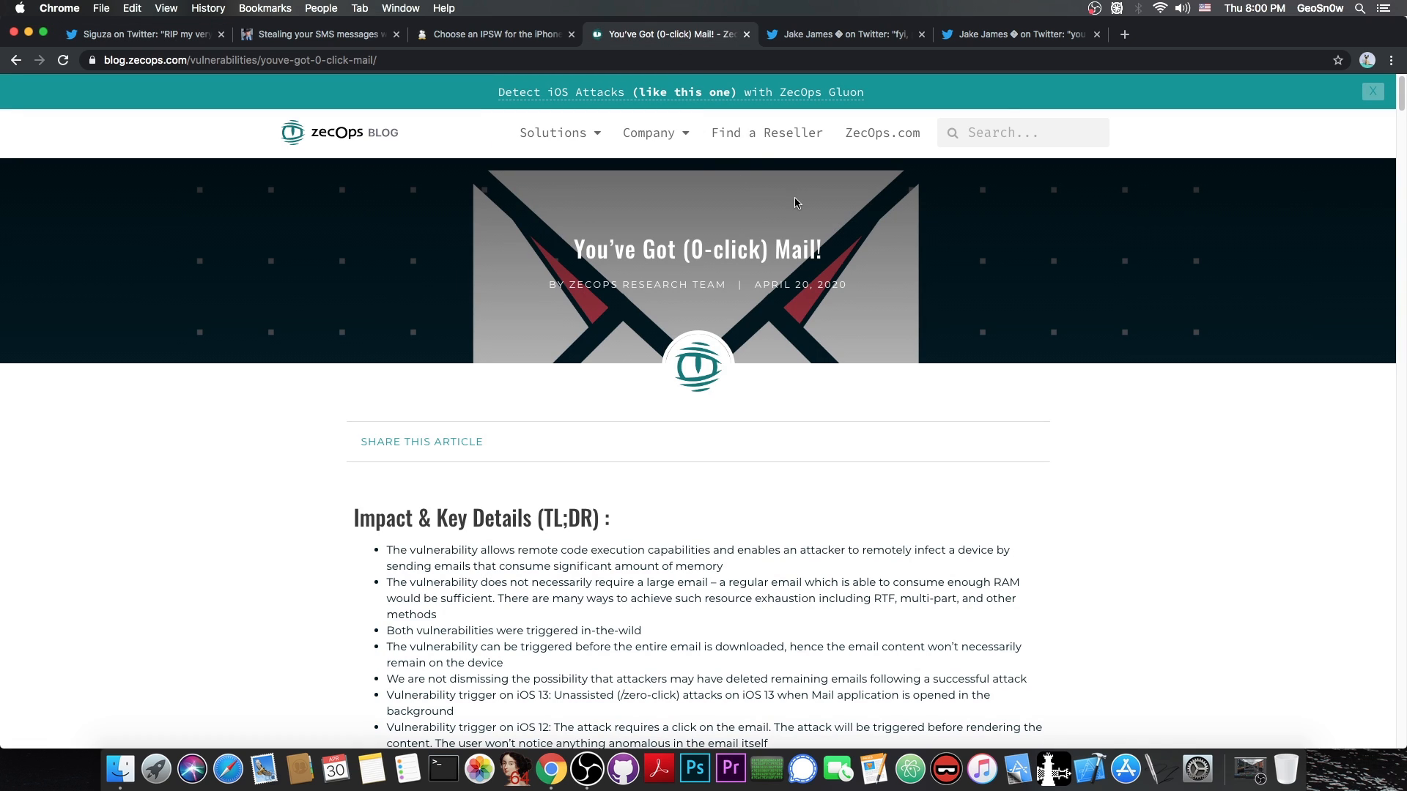
{"action": "mouse_move", "coordinate": [784, 197]}
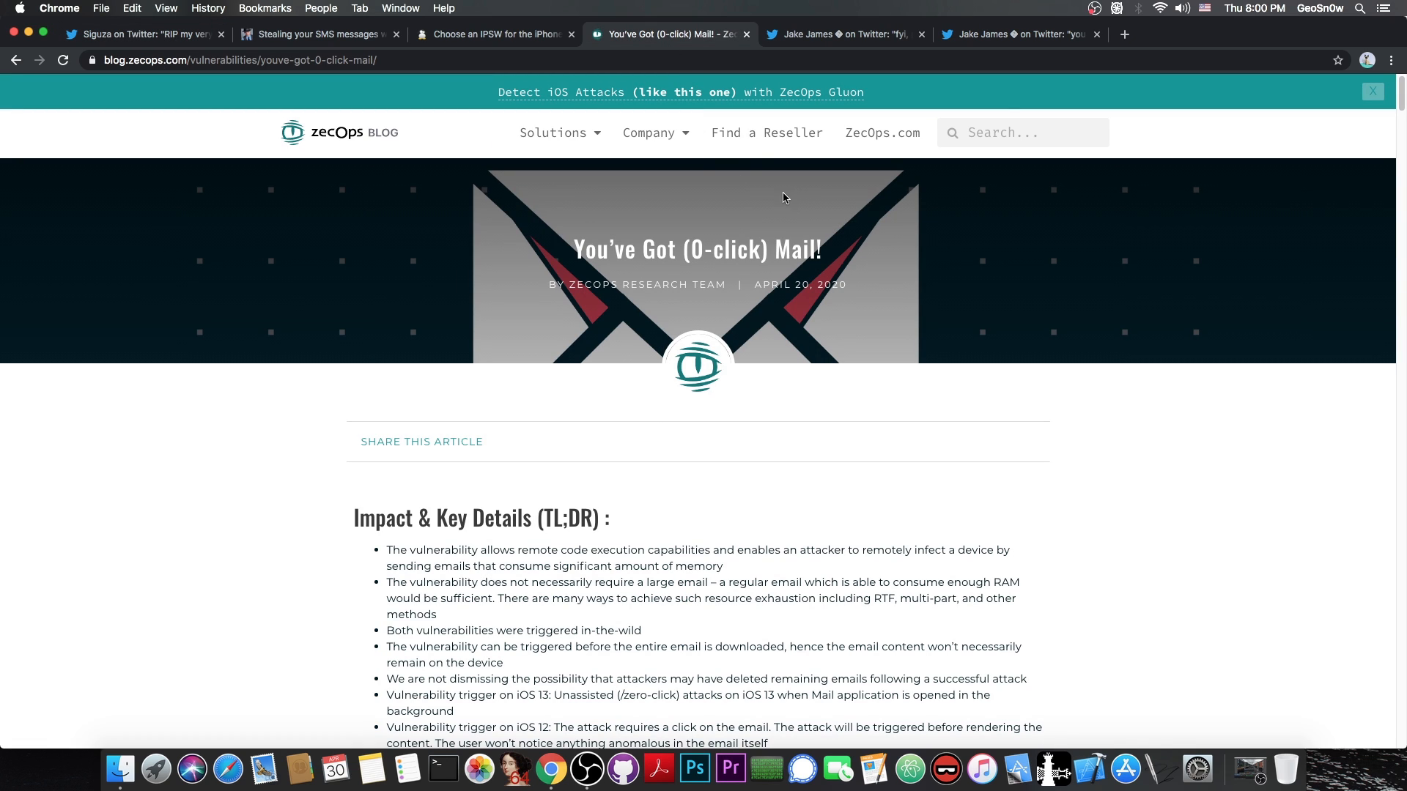
{"action": "mouse_move", "coordinate": [776, 233]}
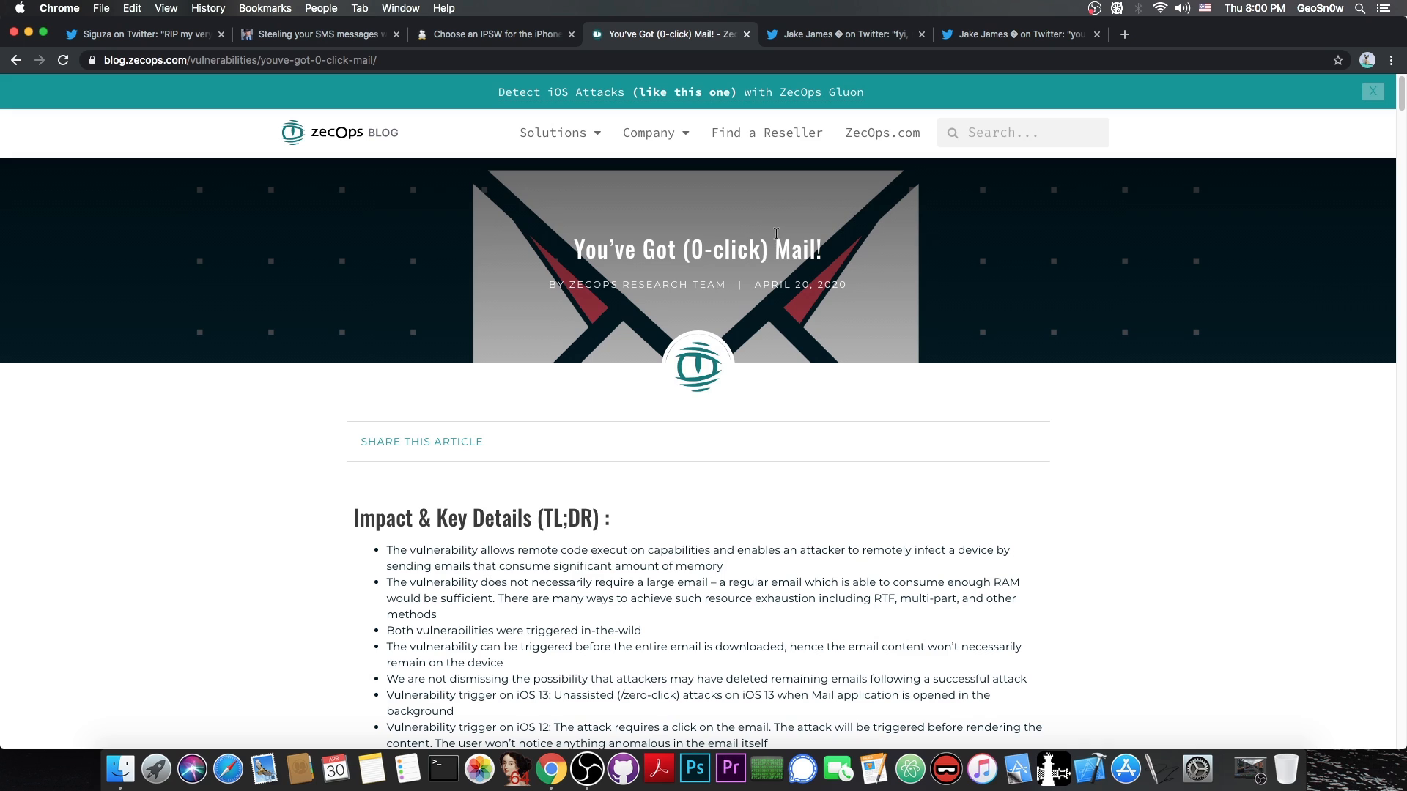
{"action": "mouse_move", "coordinate": [294, 392]}
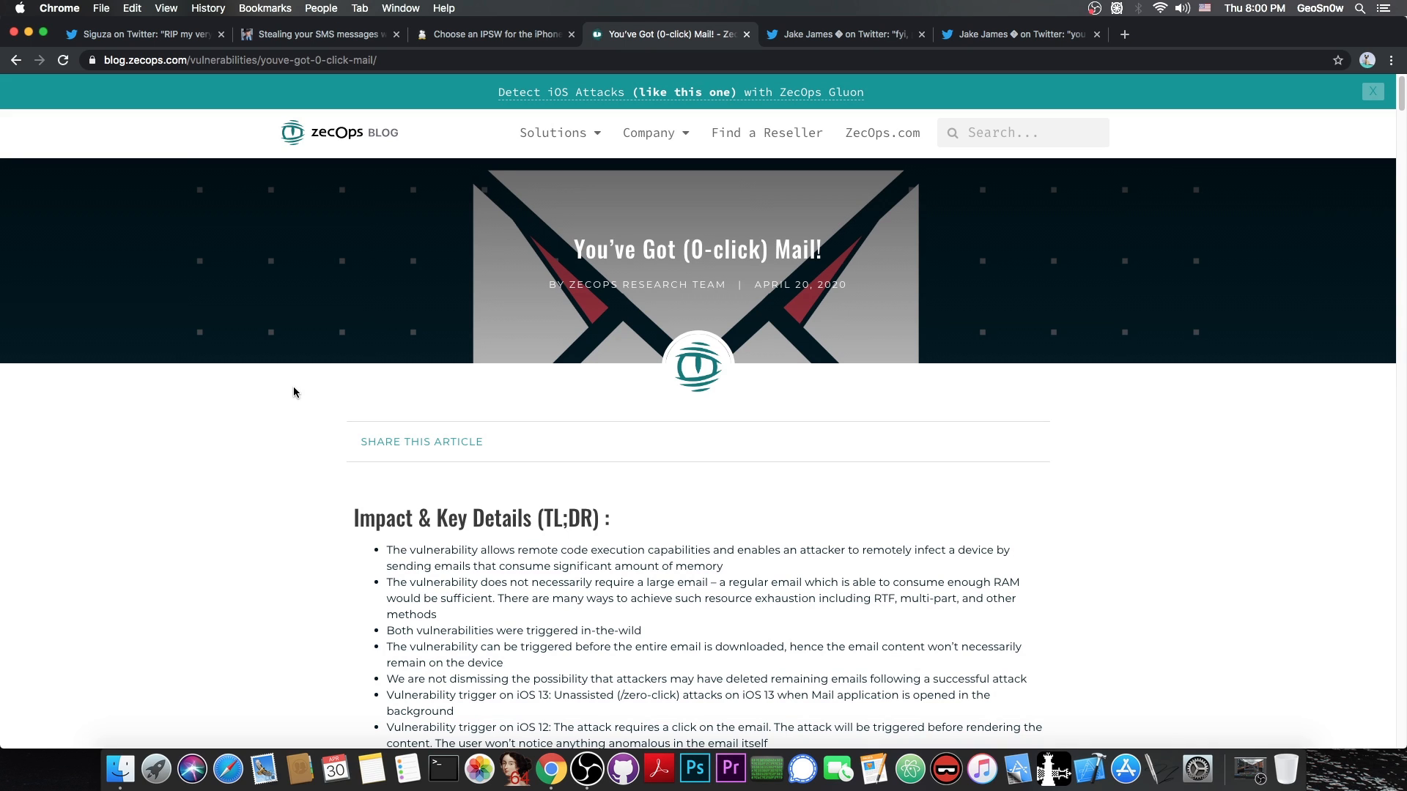
{"action": "mouse_move", "coordinate": [475, 40]}
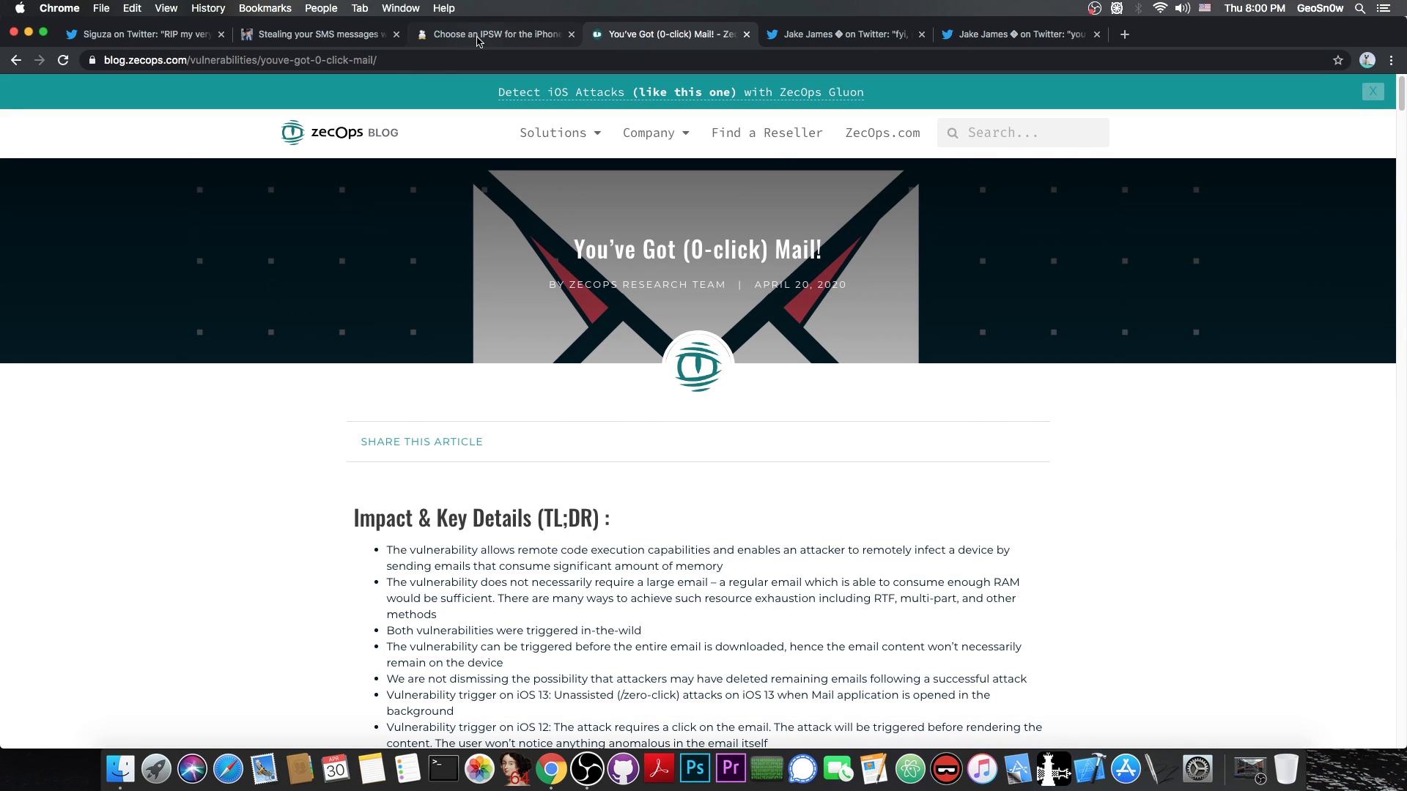
Flip between the iPhone 11 Pro IPSW list (only iOS 13.4.1 signed) and Siguza's tweet, ending on the tweet
{"action": "left_click", "coordinate": [493, 34]}
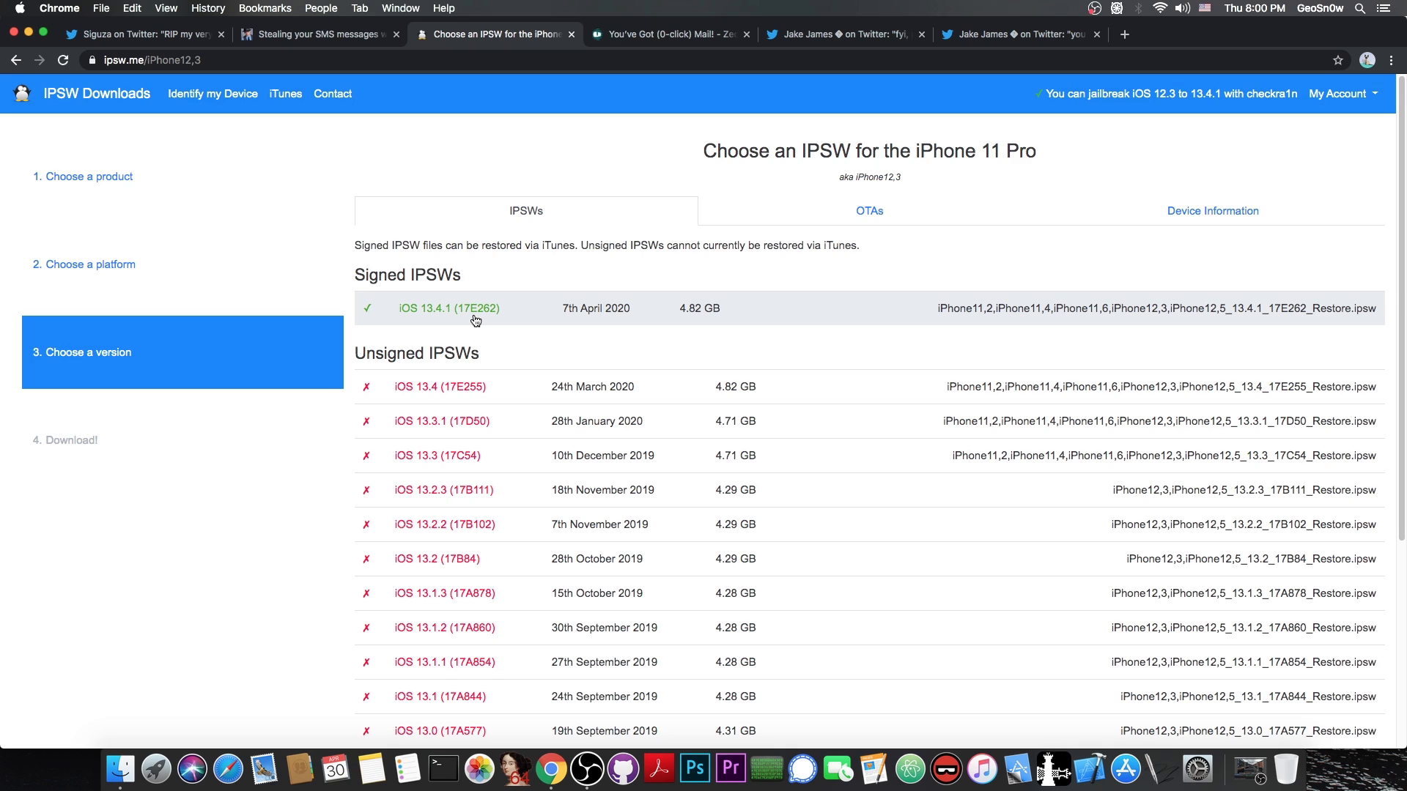
{"action": "left_click", "coordinate": [140, 33]}
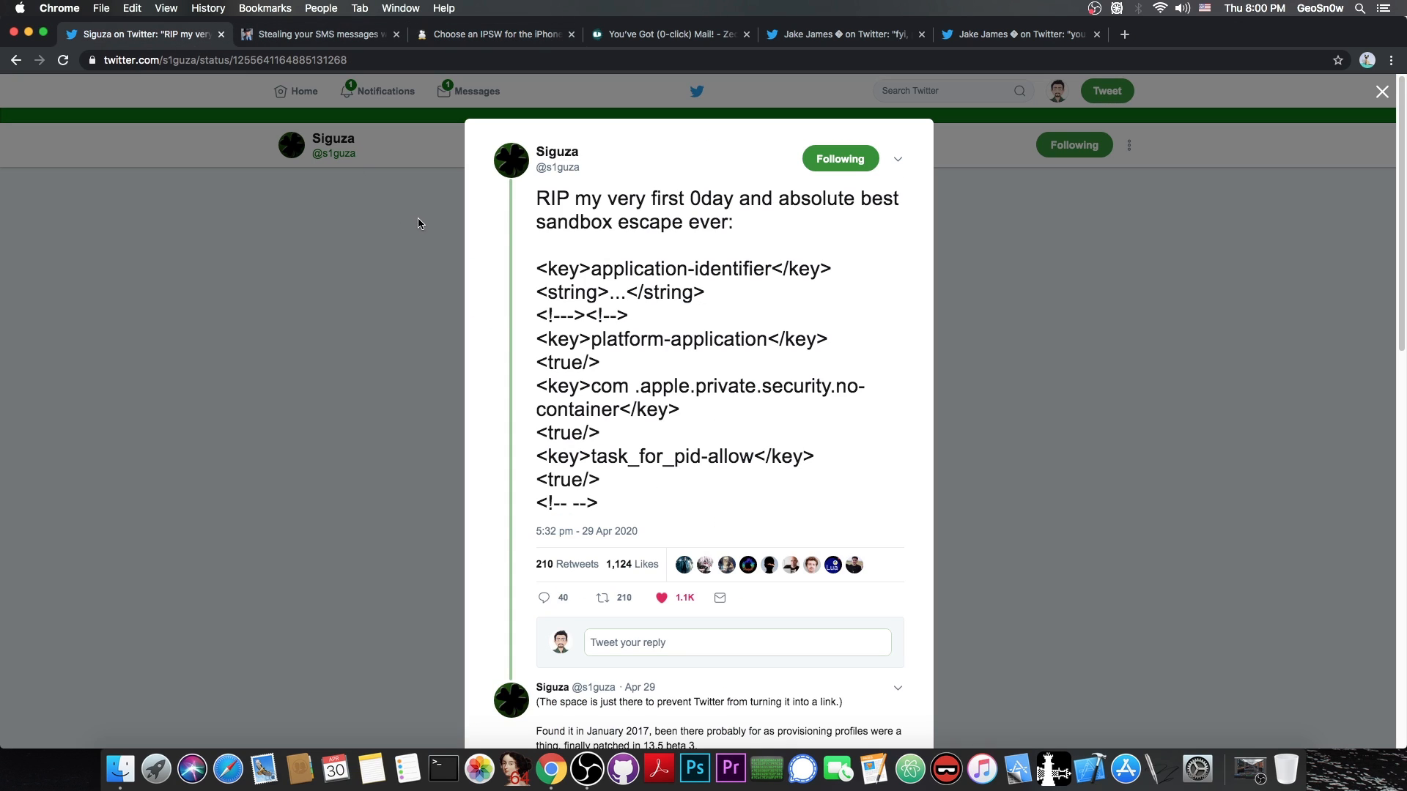
{"action": "left_click", "coordinate": [493, 35]}
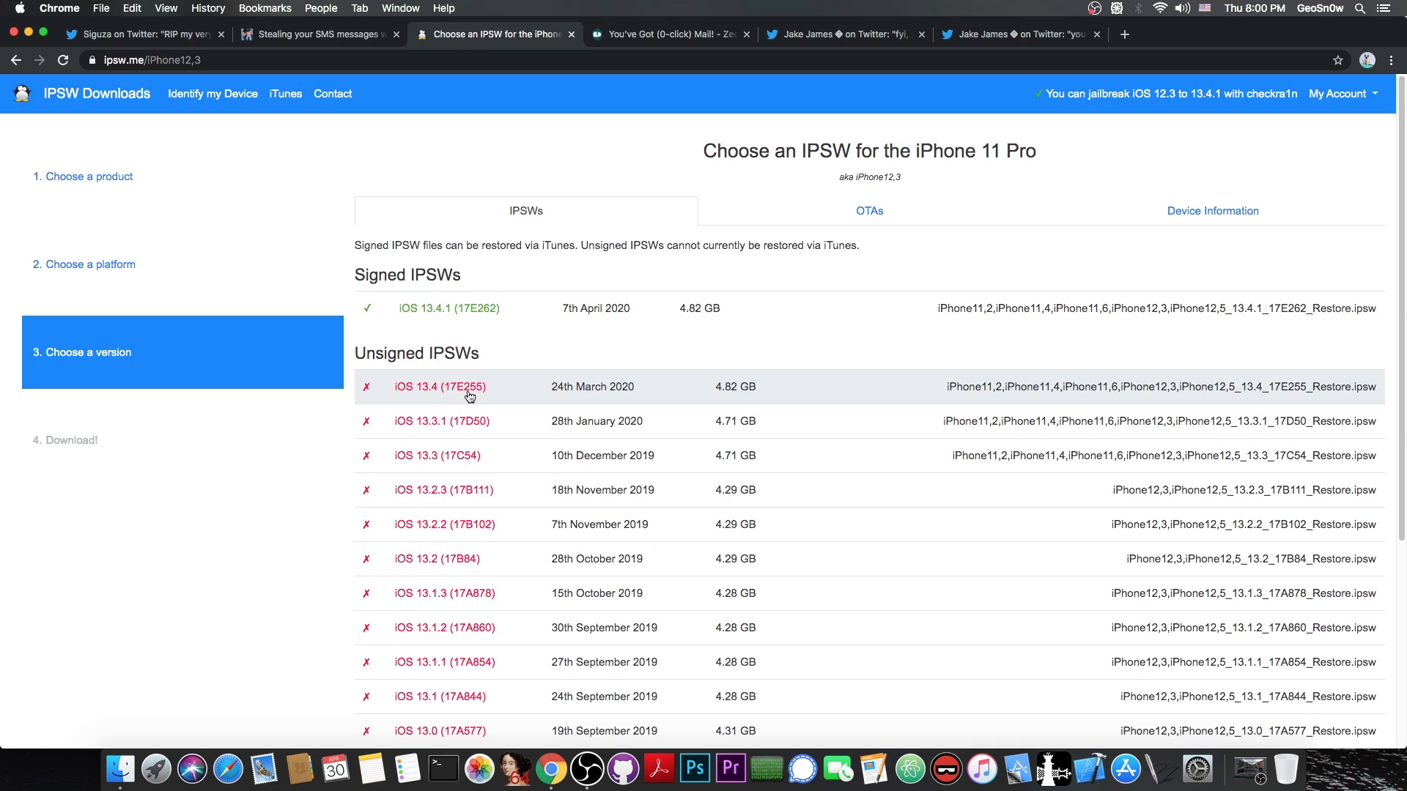
{"action": "mouse_move", "coordinate": [464, 420]}
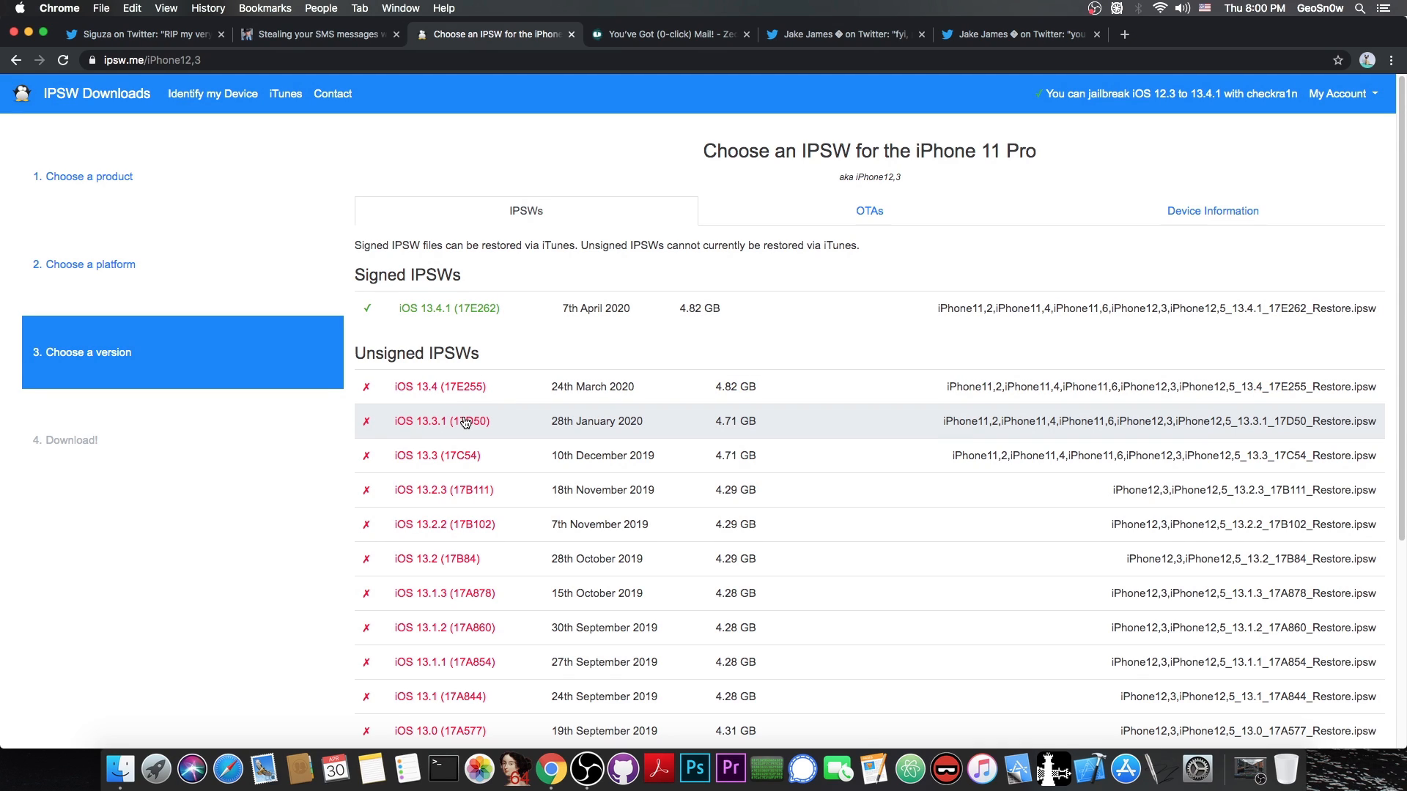
{"action": "left_click", "coordinate": [139, 34]}
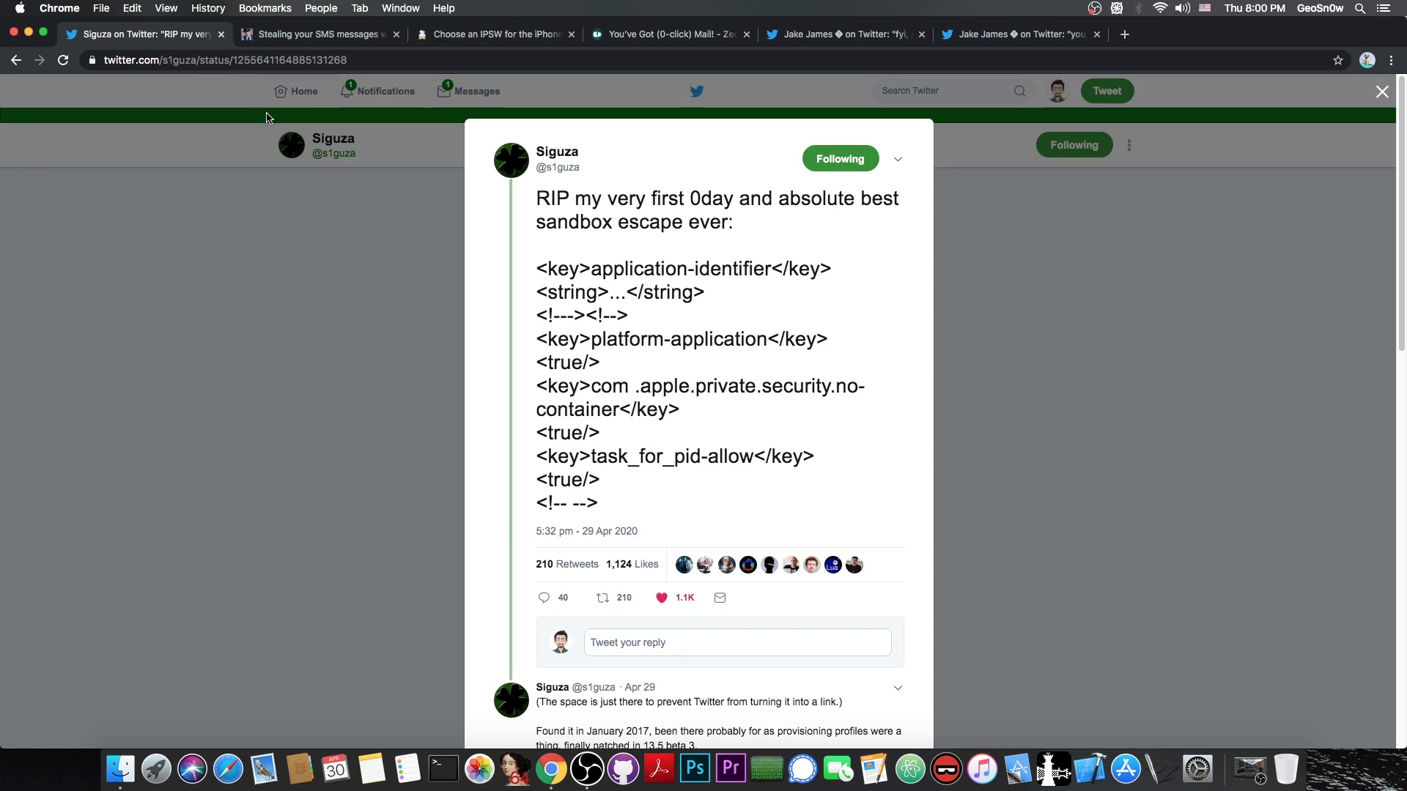
{"action": "mouse_move", "coordinate": [271, 152]}
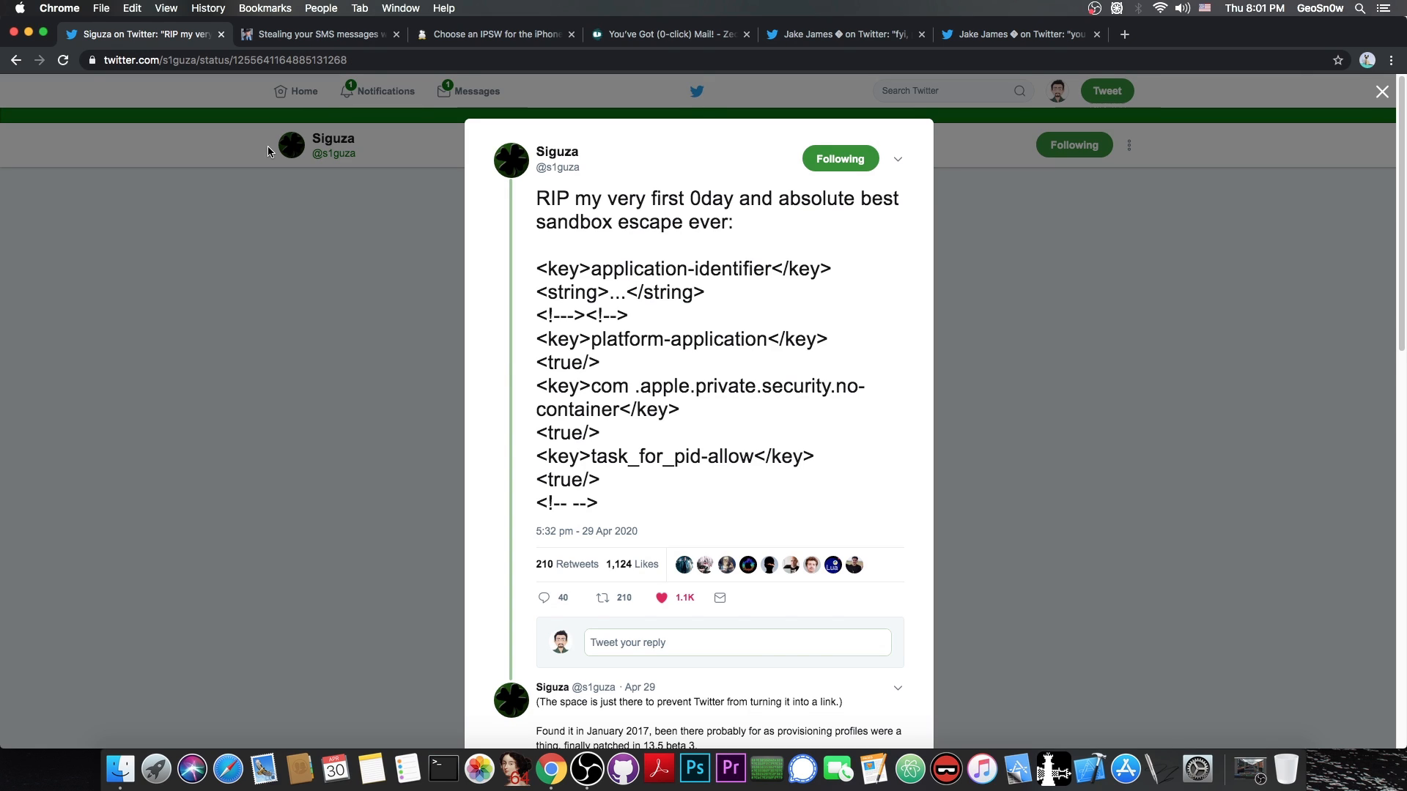
{"action": "mouse_move", "coordinate": [245, 136]}
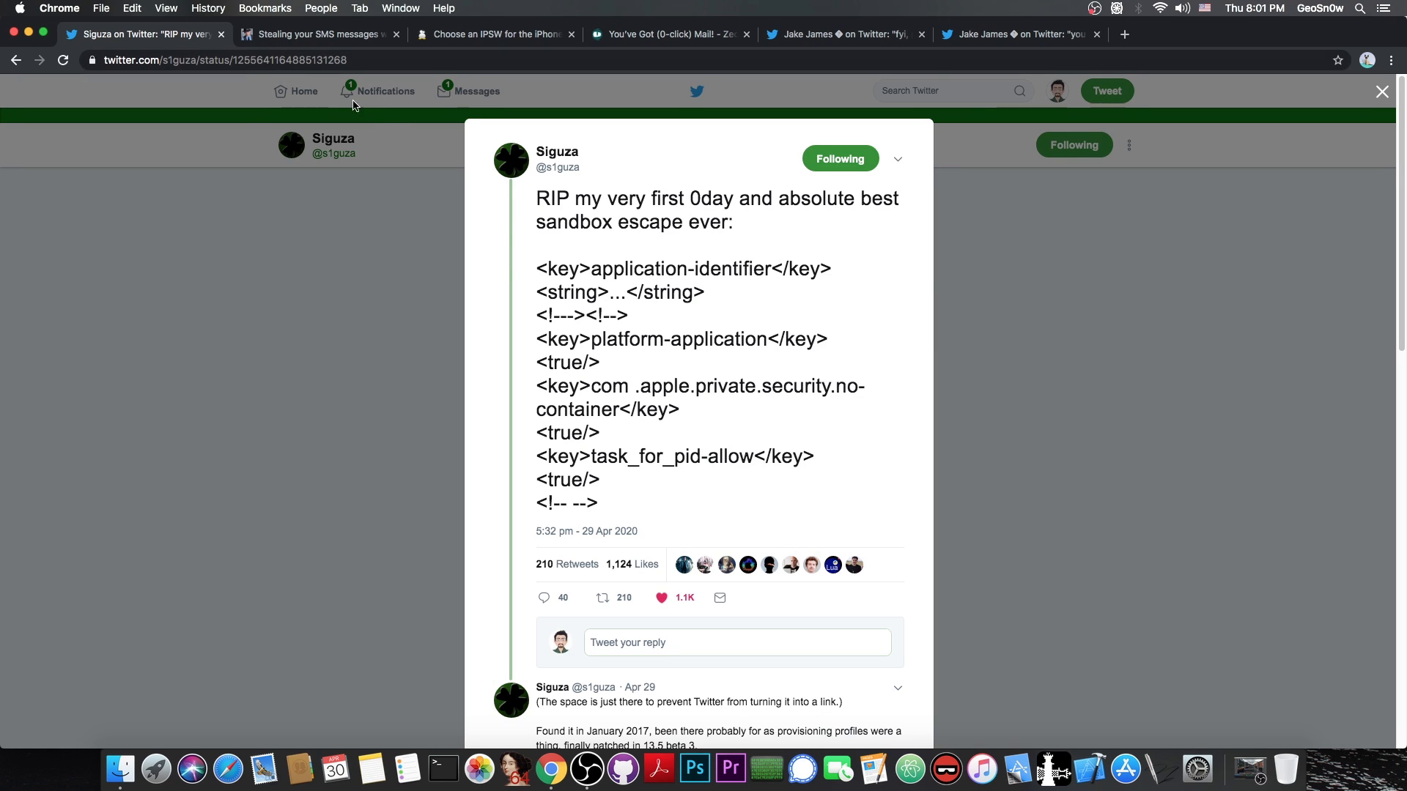
{"action": "mouse_move", "coordinate": [386, 123]}
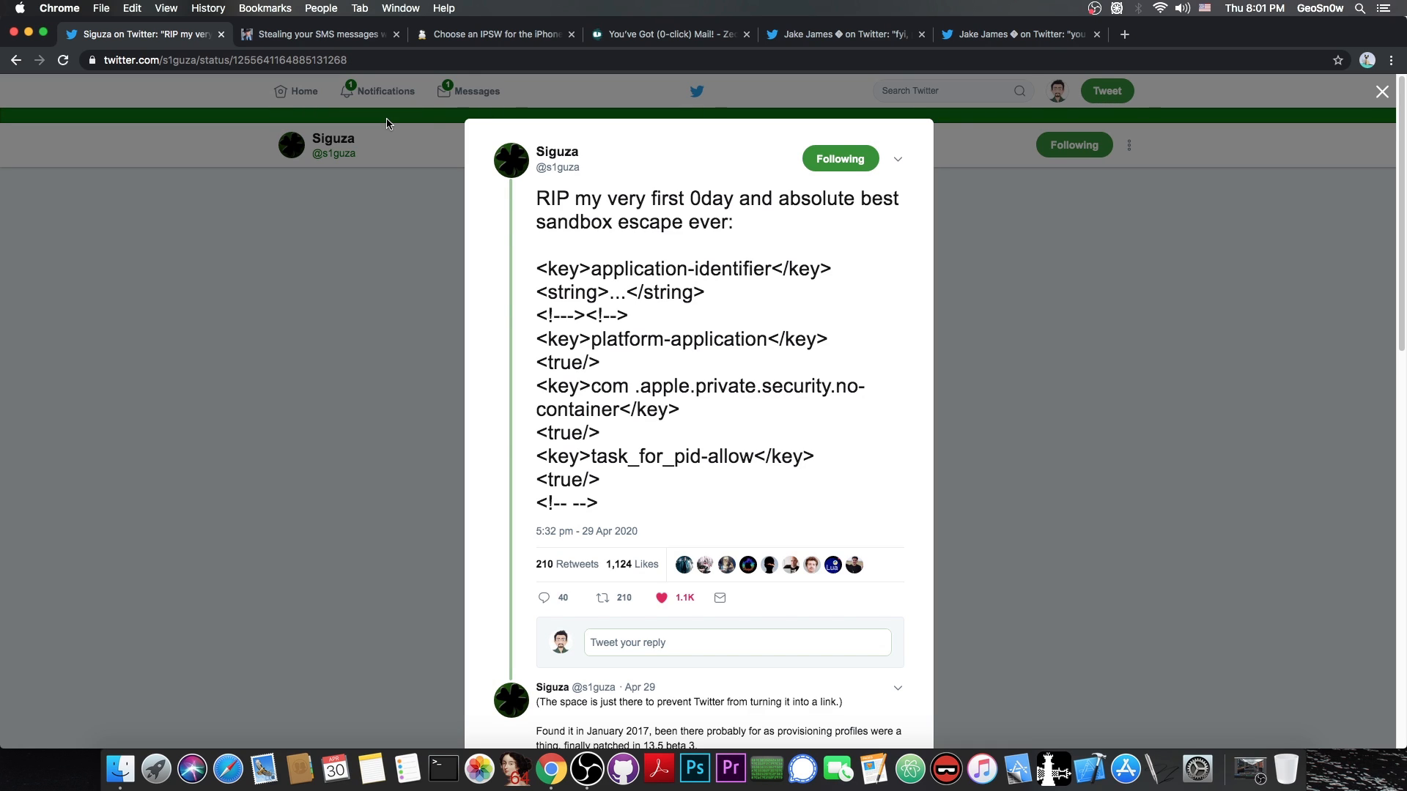
{"action": "mouse_move", "coordinate": [677, 198]}
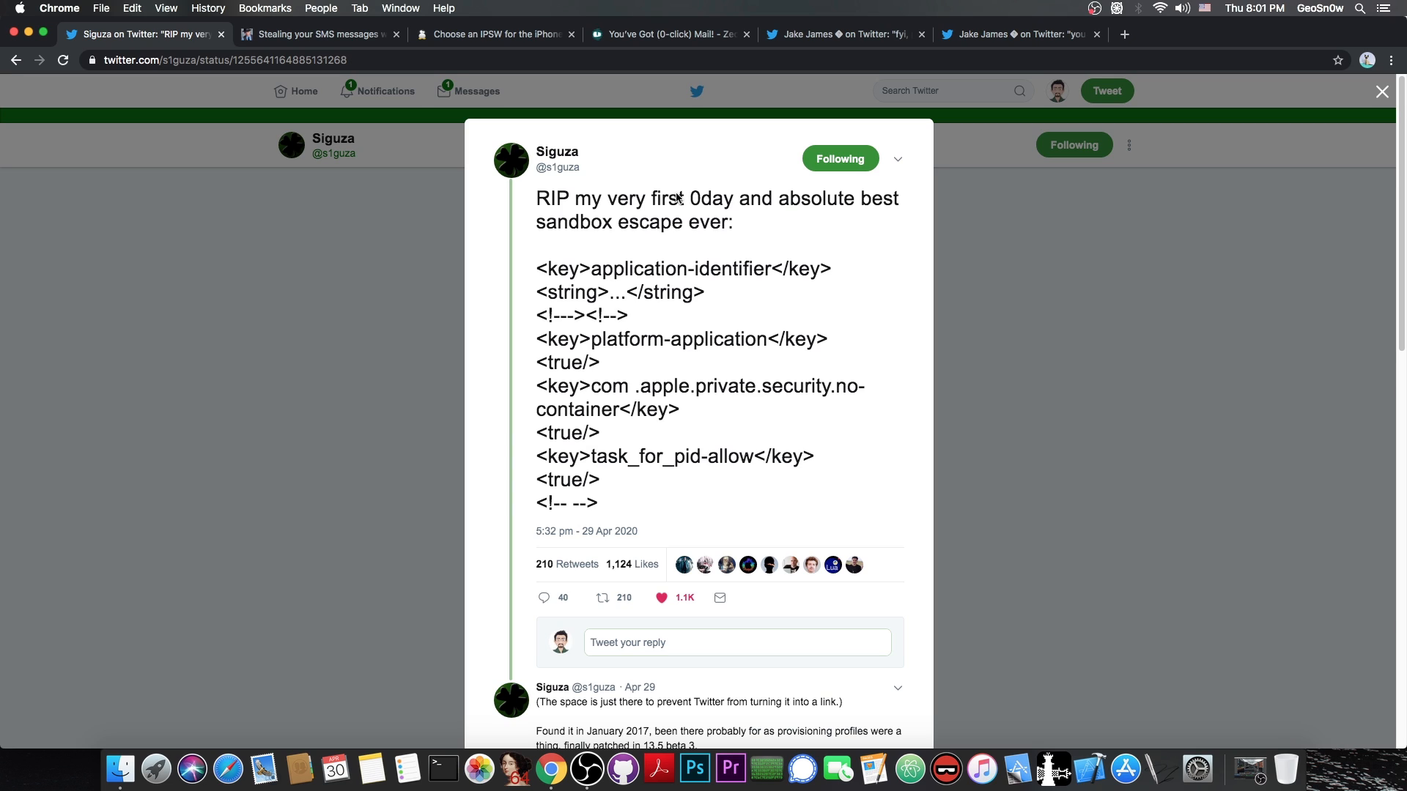
{"action": "mouse_move", "coordinate": [788, 111]}
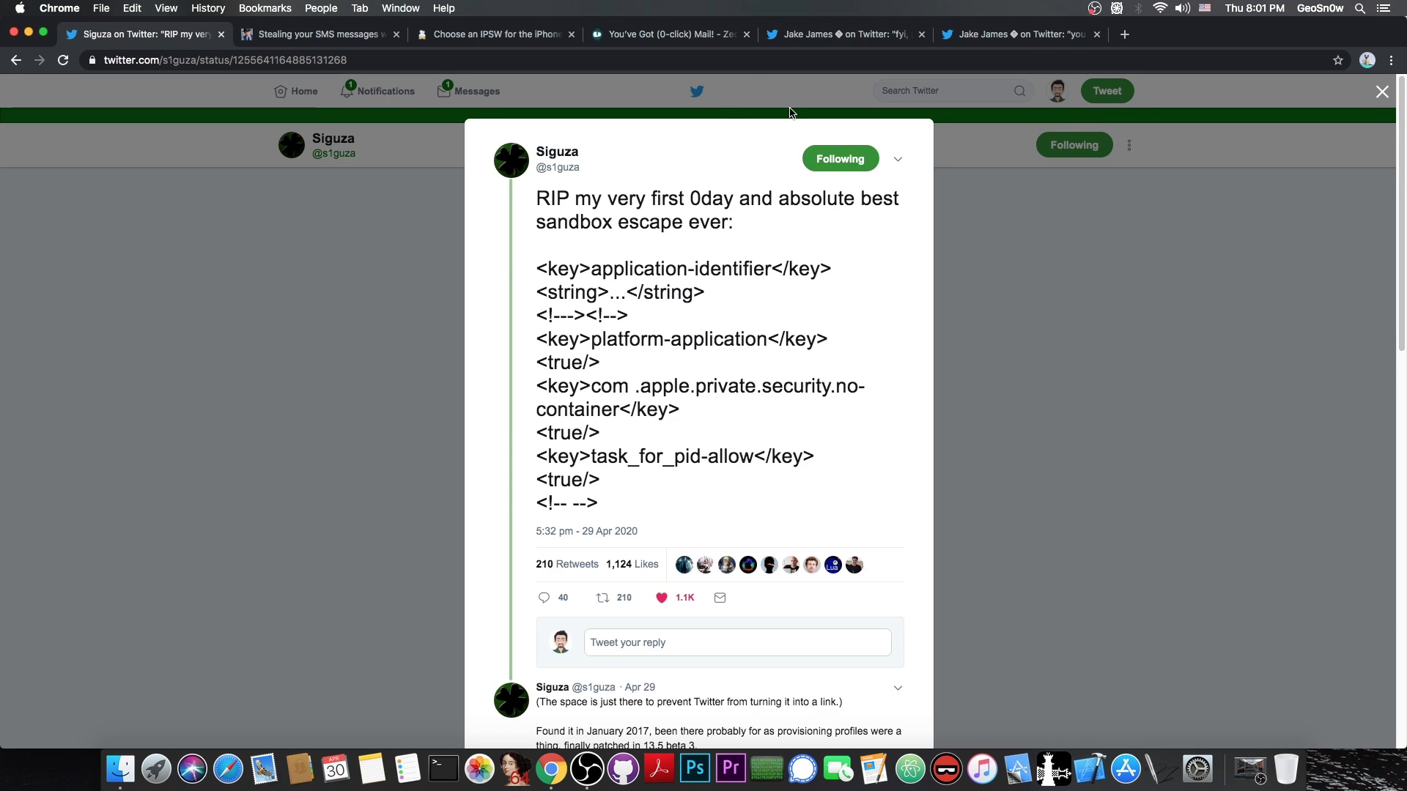
{"action": "mouse_move", "coordinate": [542, 276]}
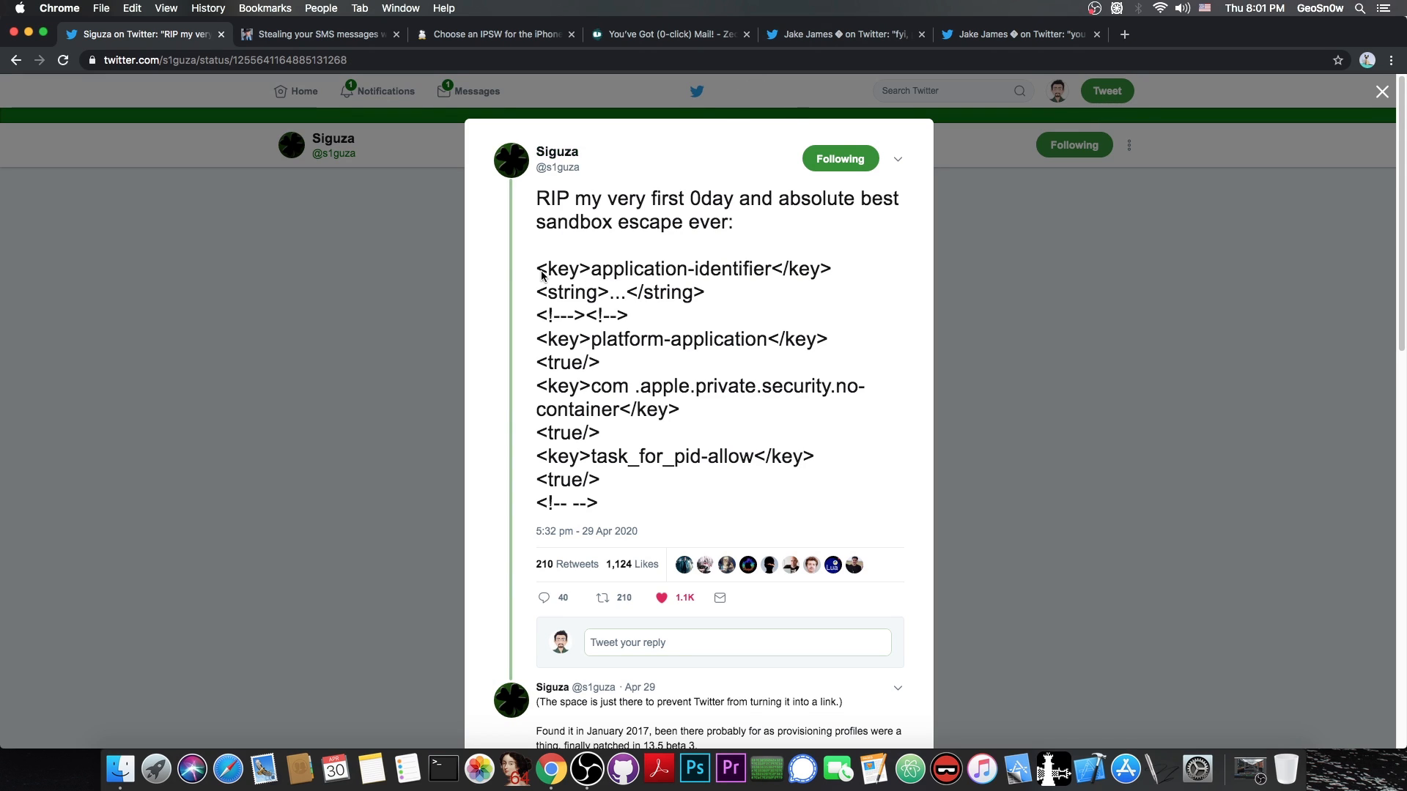
{"action": "left_click", "coordinate": [842, 35]}
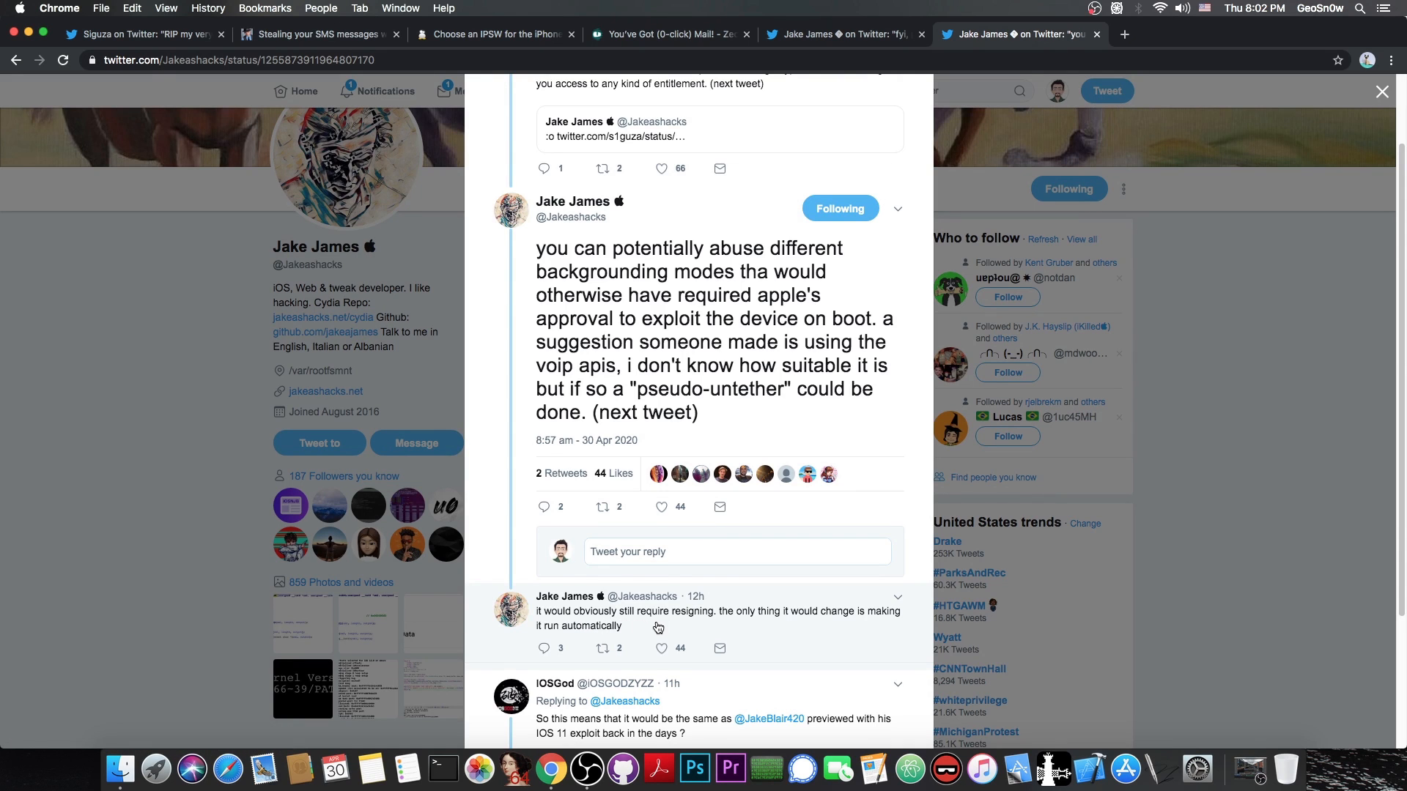
{"action": "mouse_move", "coordinate": [688, 624]}
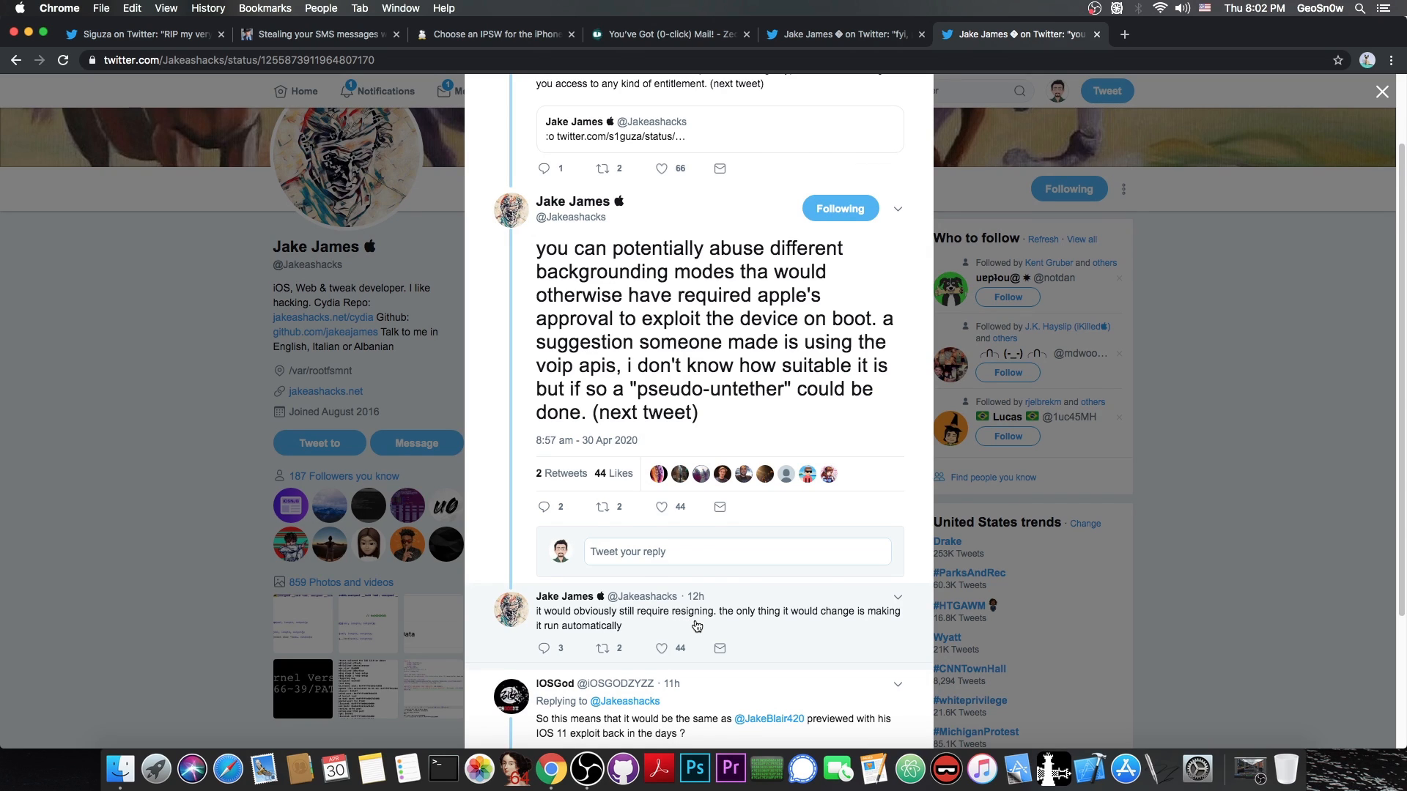
{"action": "scroll", "scroll_direction": "up", "scroll_amount": 3}
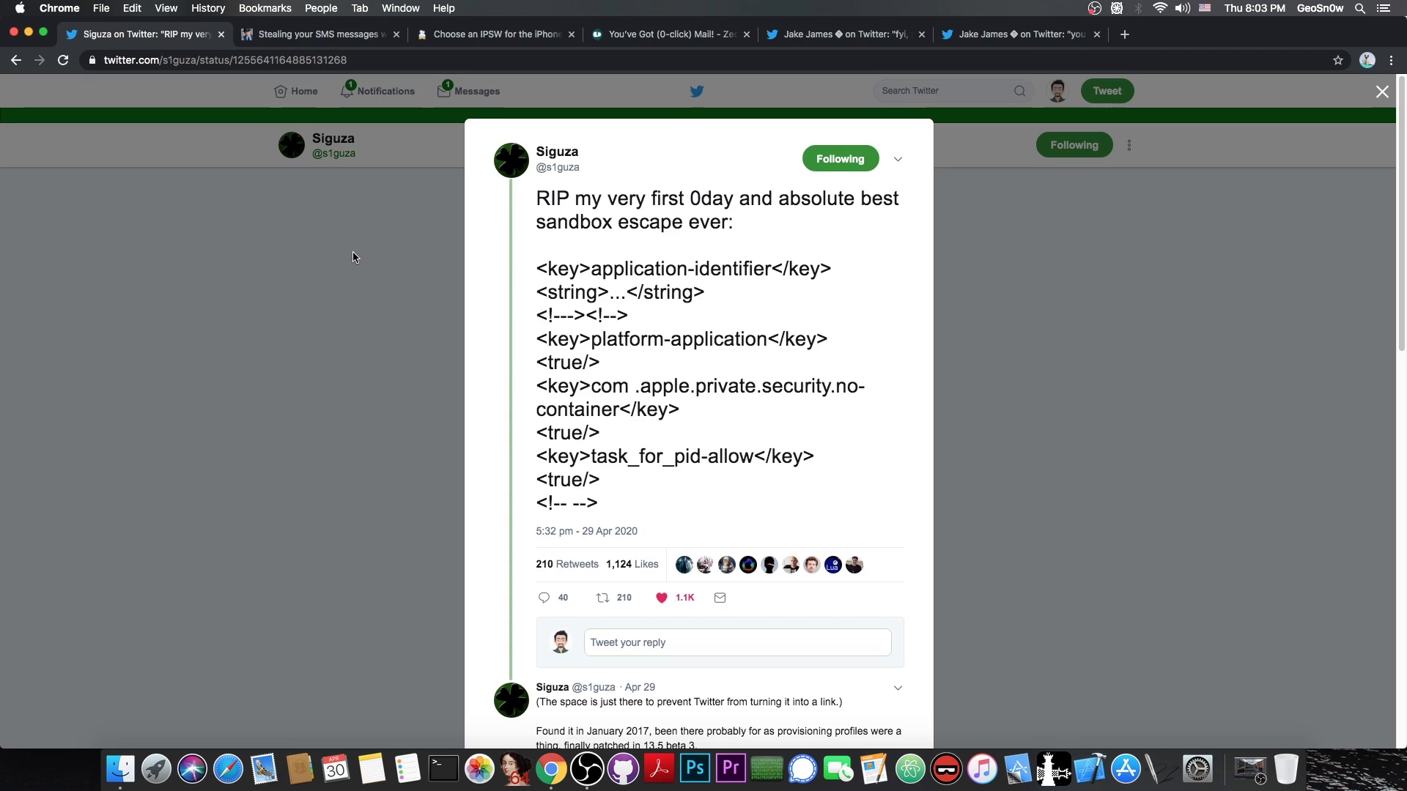
Glance at Siguza's patch-note reply and end on the iPhone 11 Pro IPSW list with only 13.4.1 signed
{"action": "left_click", "coordinate": [493, 35]}
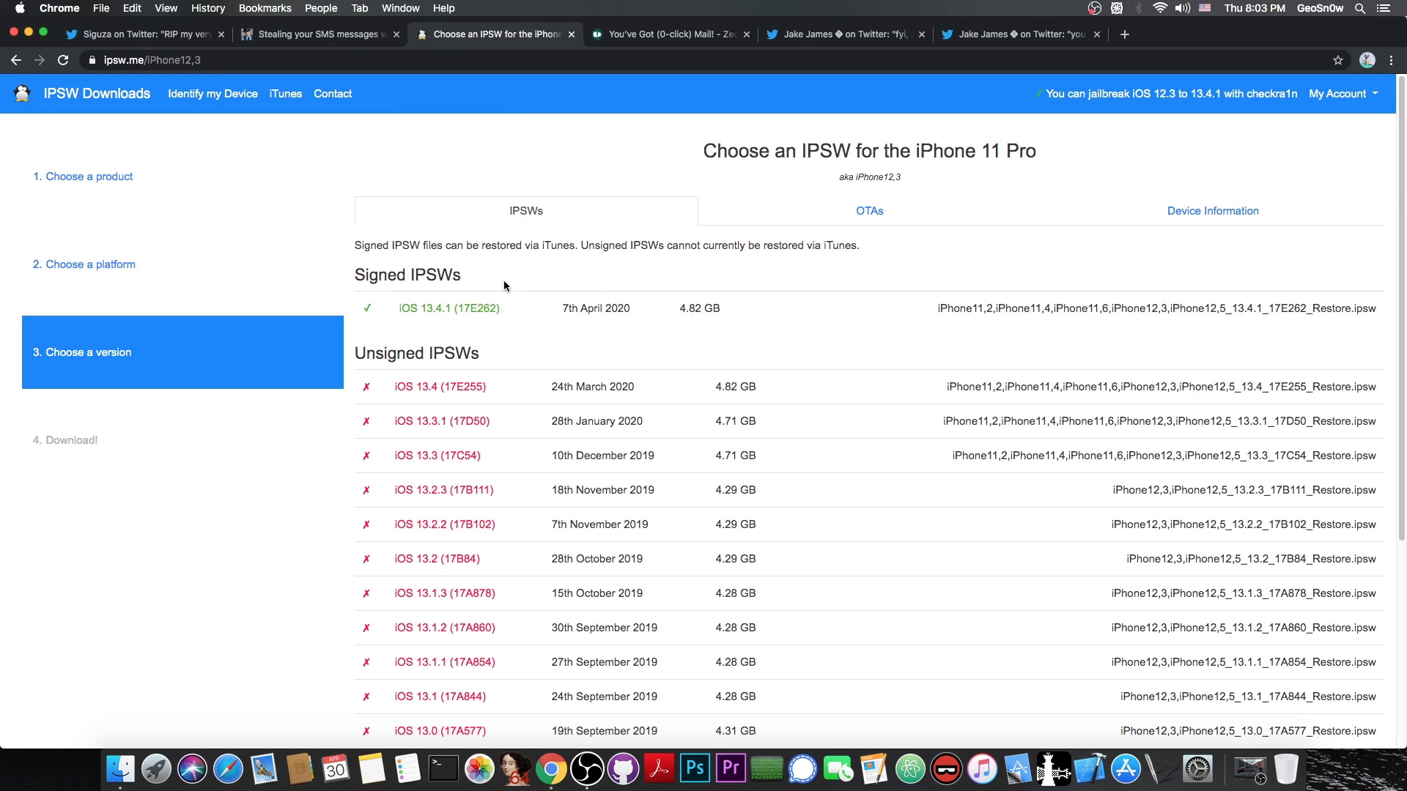
{"action": "mouse_move", "coordinate": [493, 373]}
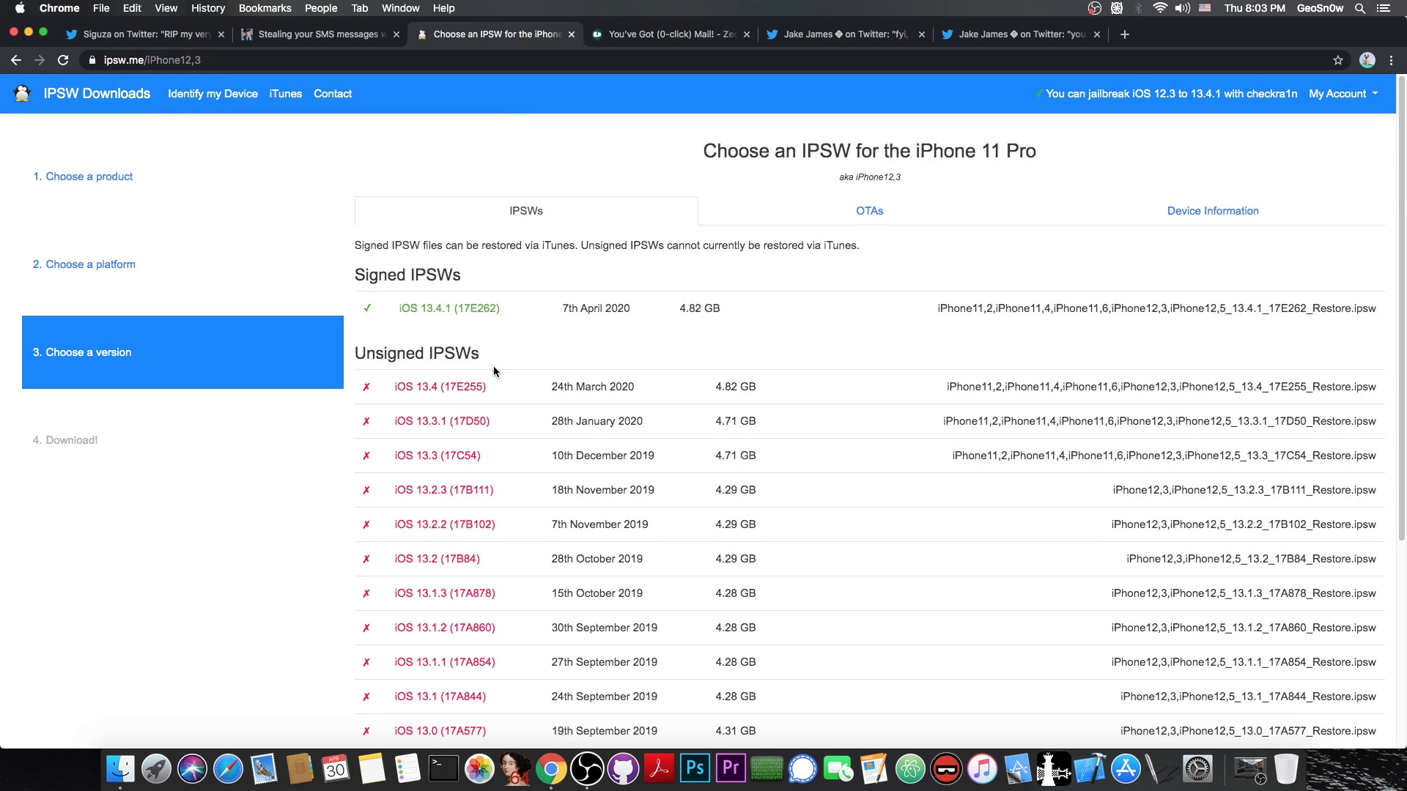
{"action": "left_click", "coordinate": [144, 35]}
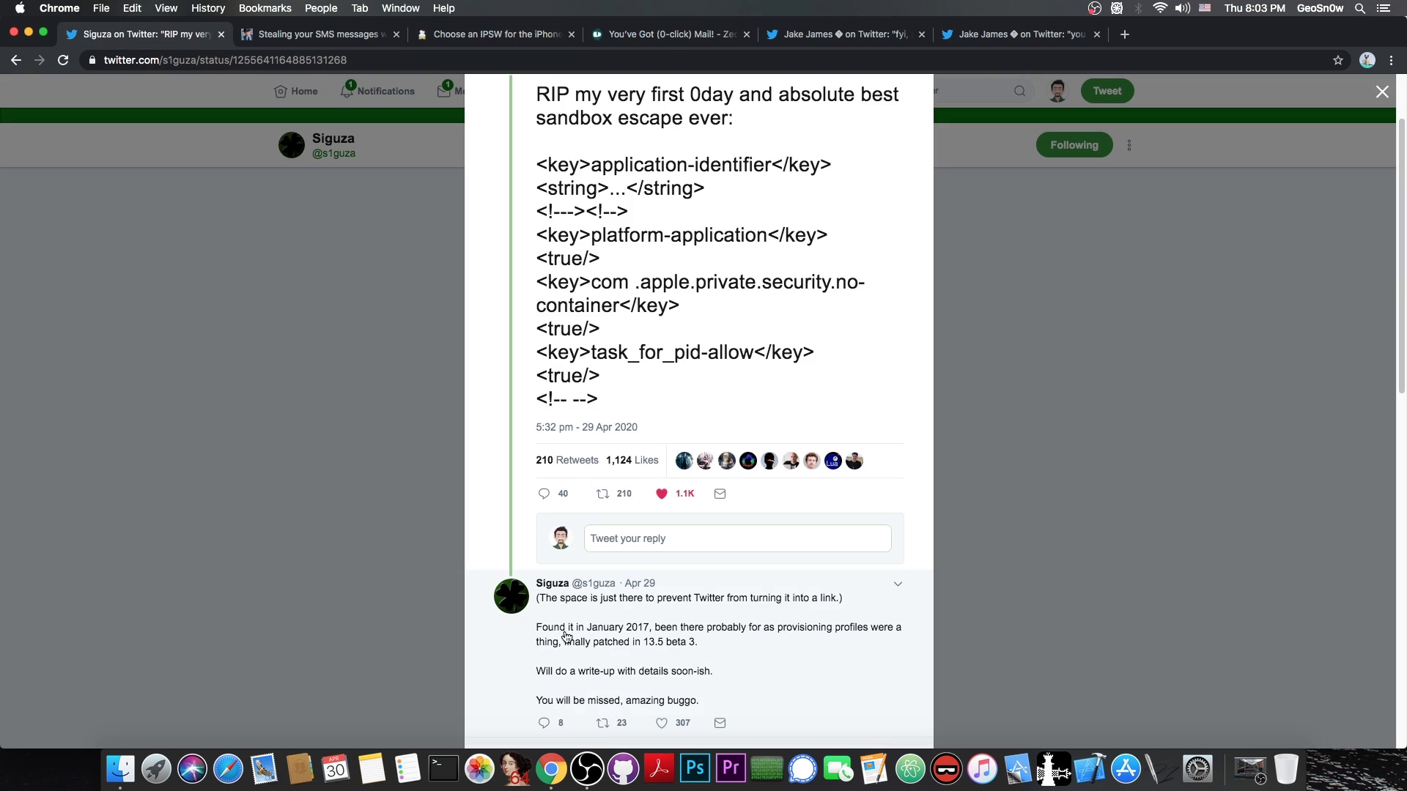
{"action": "mouse_move", "coordinate": [599, 638]}
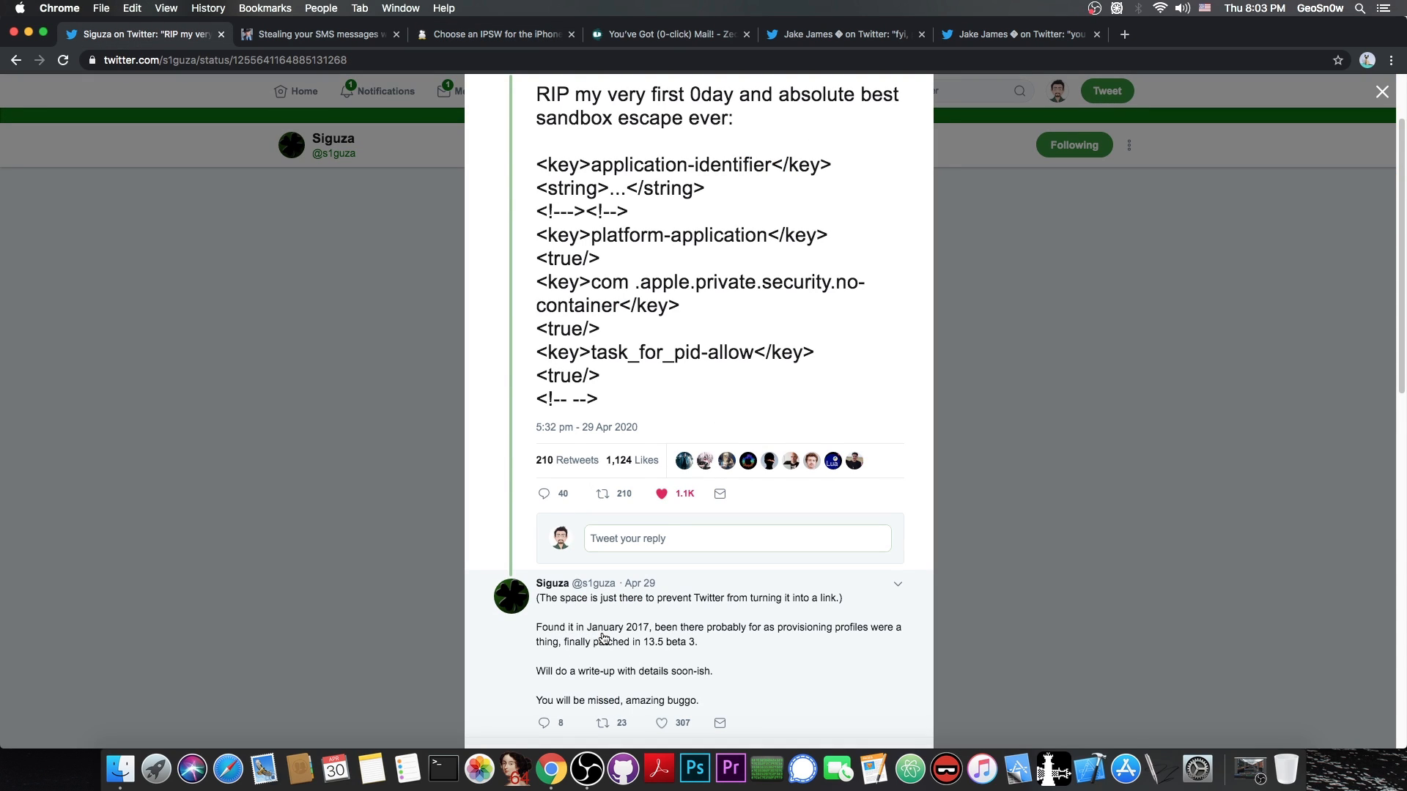
{"action": "left_click", "coordinate": [494, 35]}
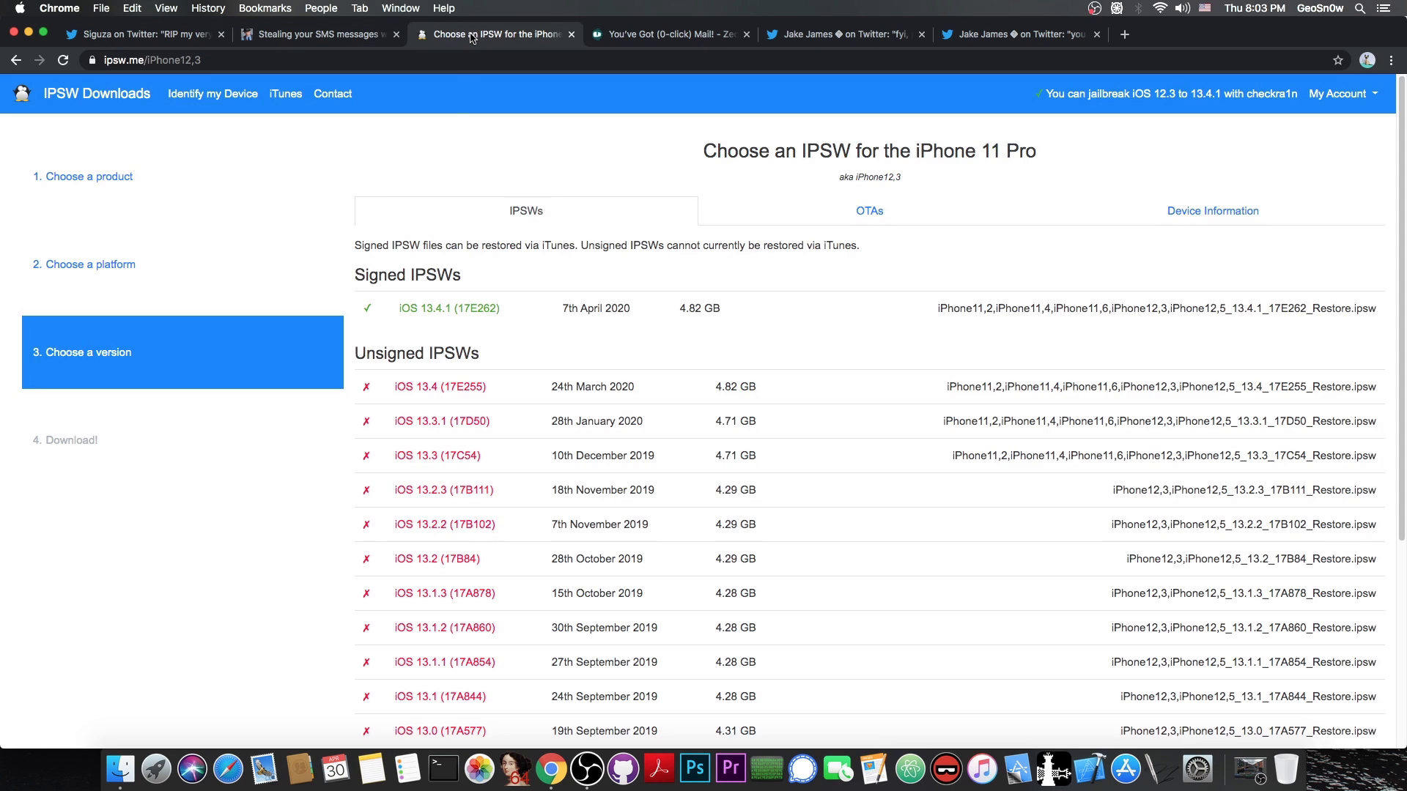